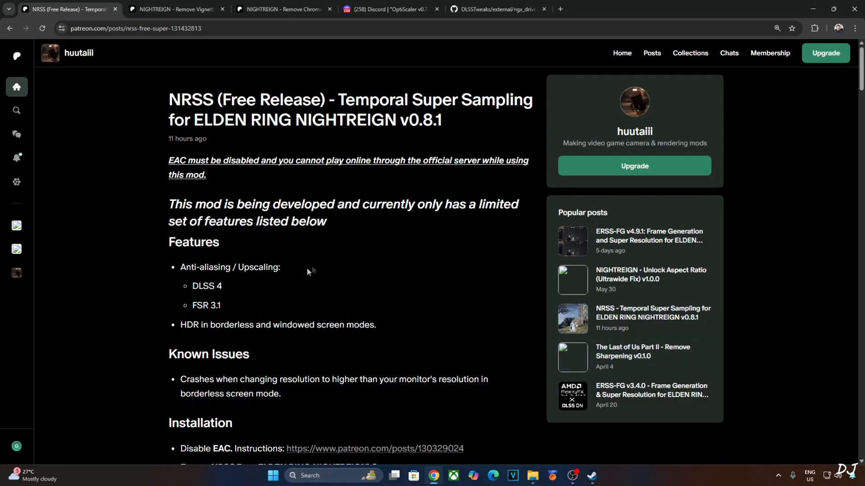
mouse_move(232, 306)
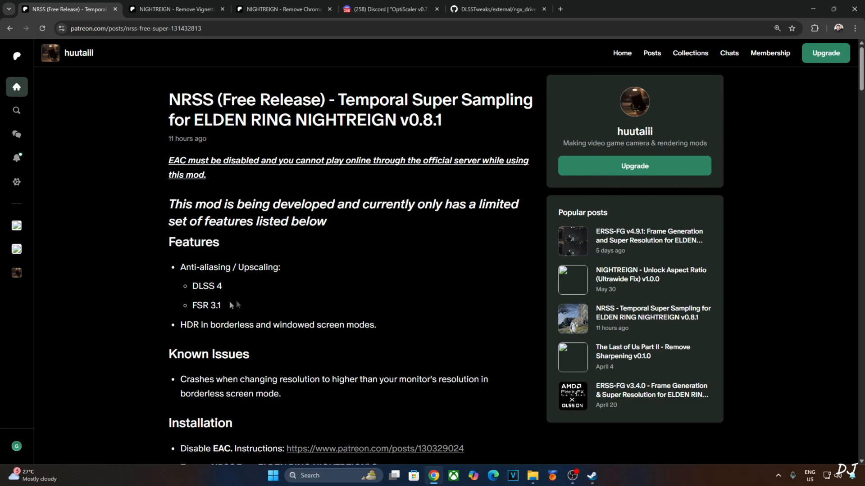
mouse_move(451, 254)
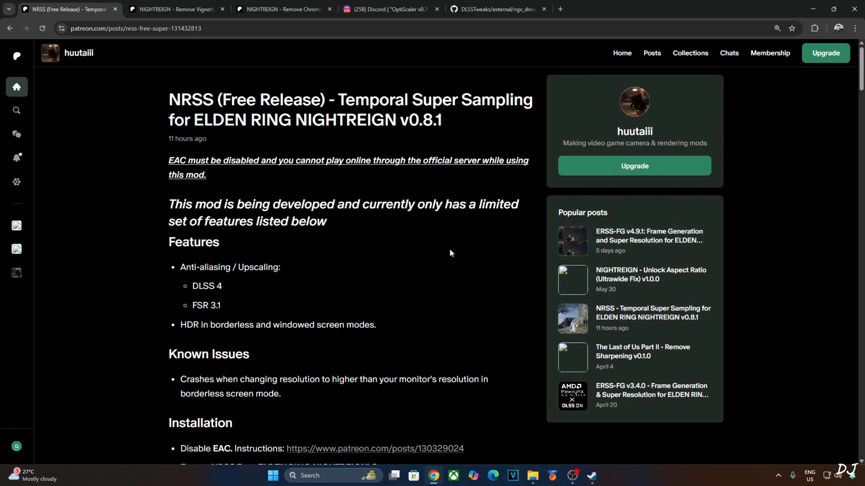
mouse_move(393, 336)
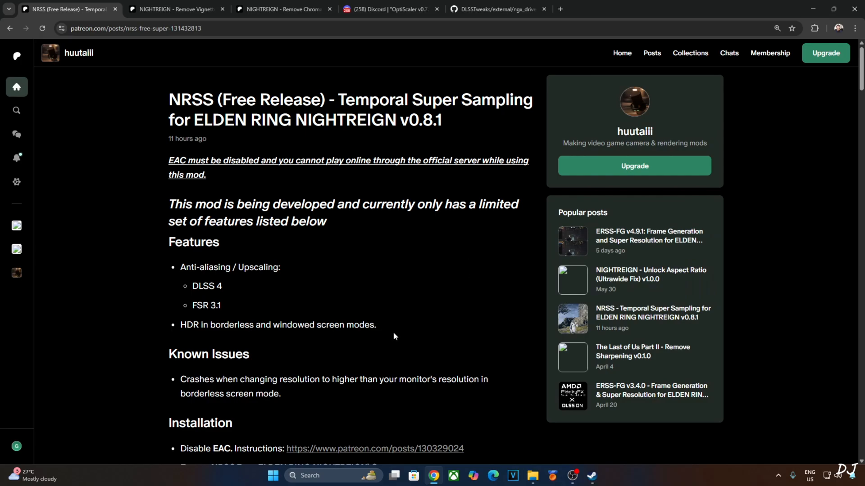
mouse_move(420, 219)
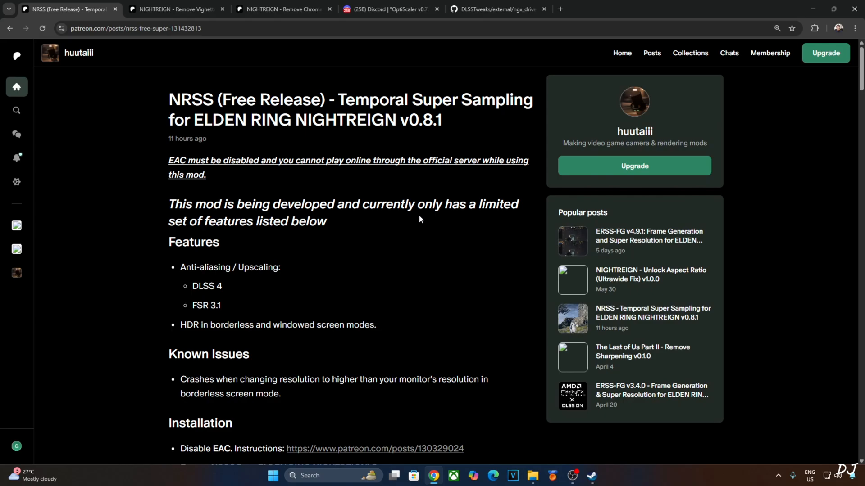
Step: Scroll the NRSS post down to its Installation, Change log and v0.7.1/v0.8.1 attachments
scroll("down", 3)
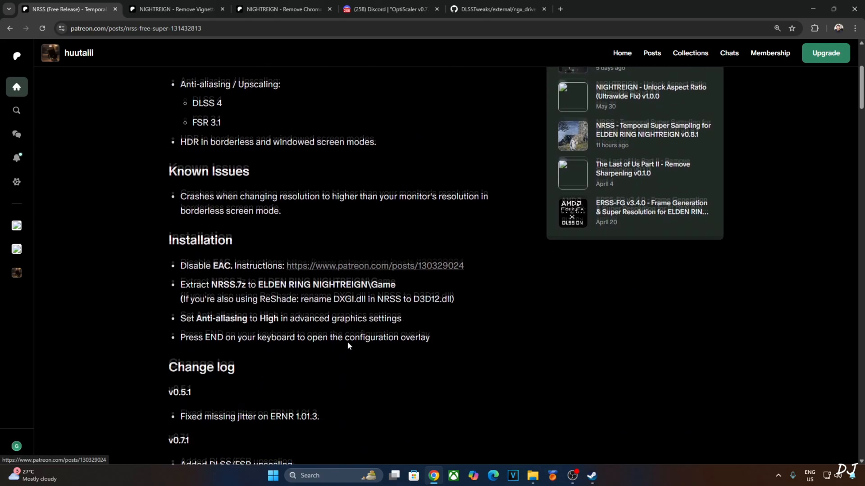
scroll("down", 3)
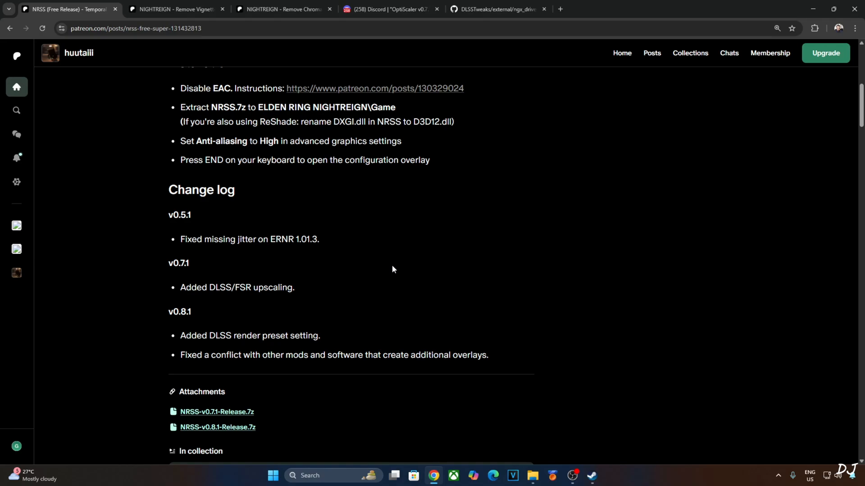
mouse_move(244, 438)
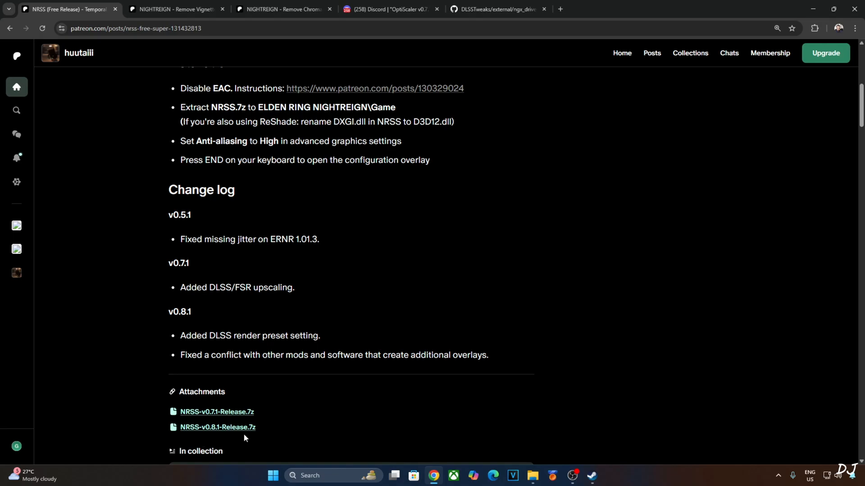
mouse_move(218, 431)
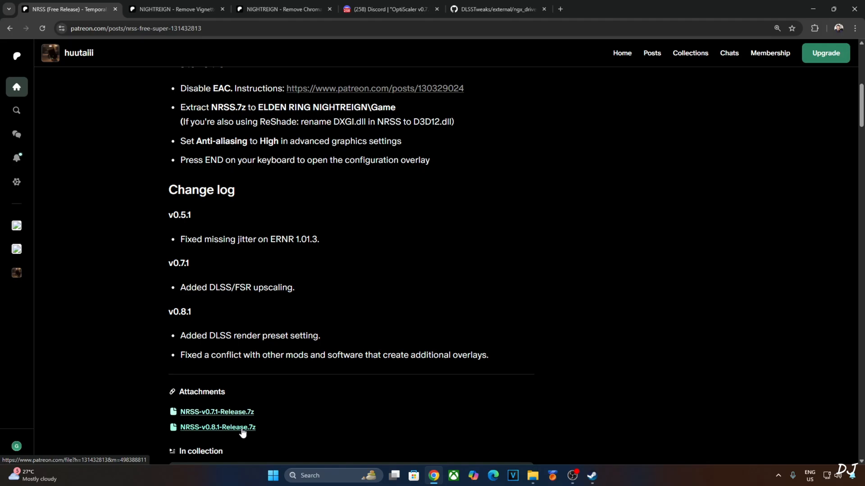
Step: Switch to the NIGHTREIGN Remove Vignette post and bring its anti-cheat steps and attachments into view
left_click(176, 9)
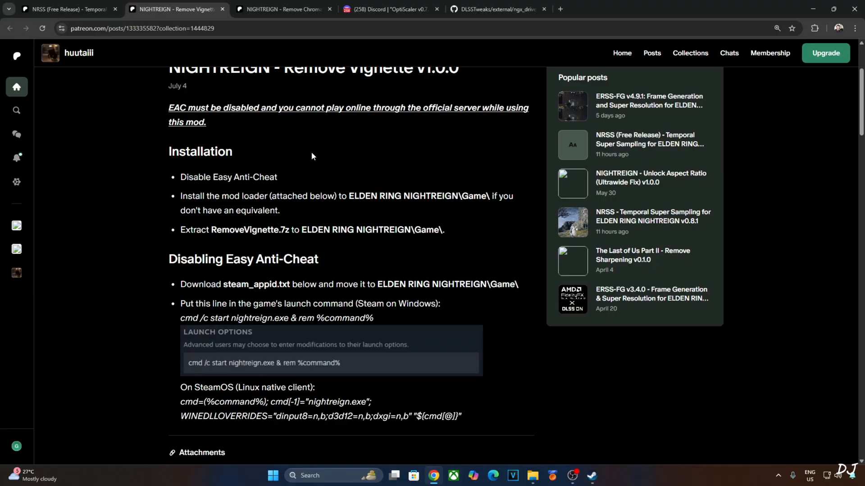
mouse_move(86, 117)
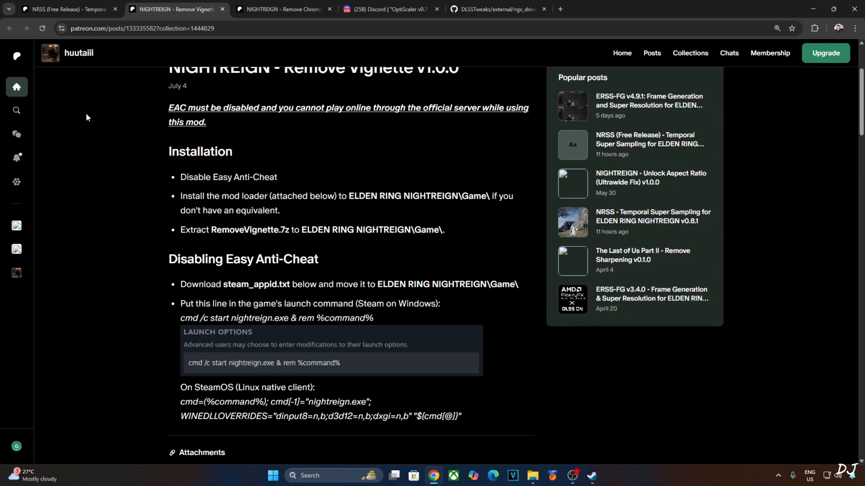
mouse_move(93, 198)
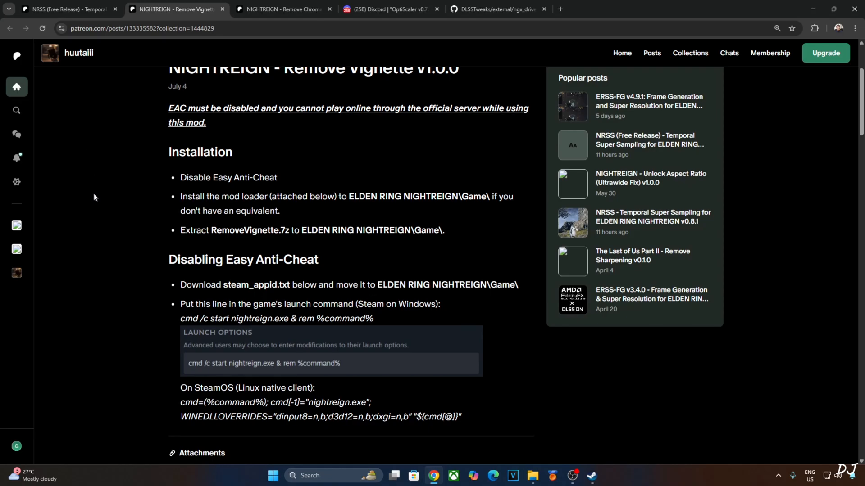
scroll("up", 3)
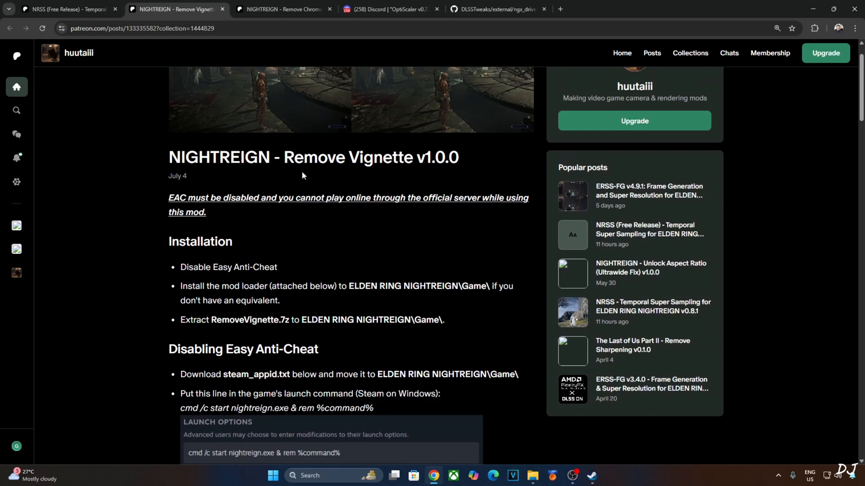
scroll("down", 3)
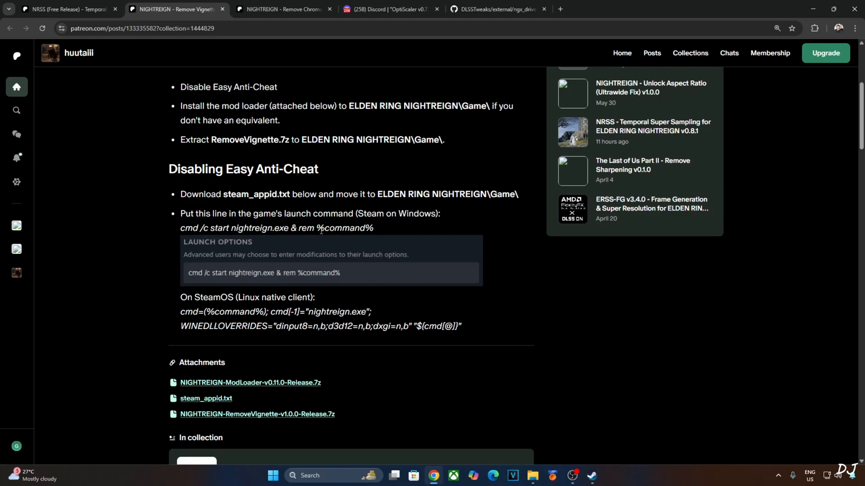
mouse_move(424, 228)
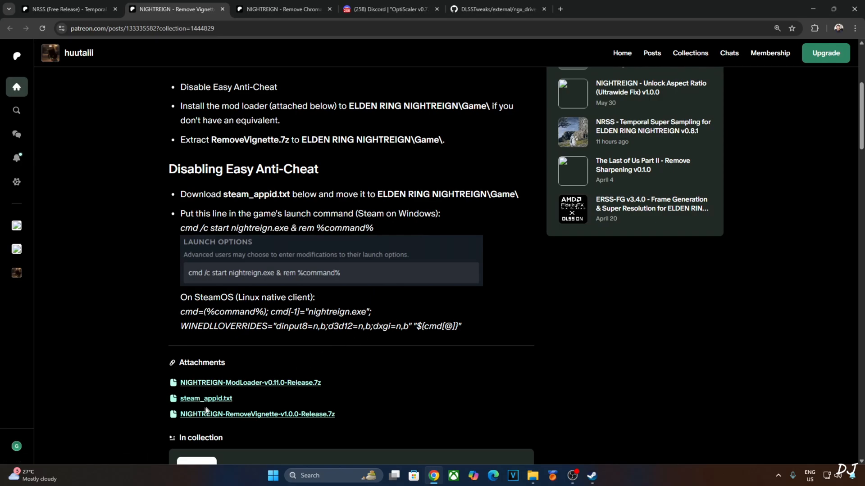
mouse_move(282, 398)
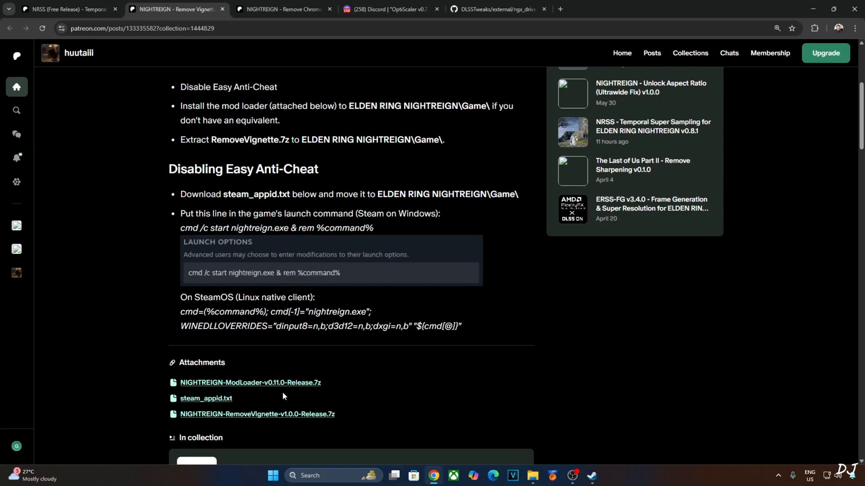
mouse_move(273, 398)
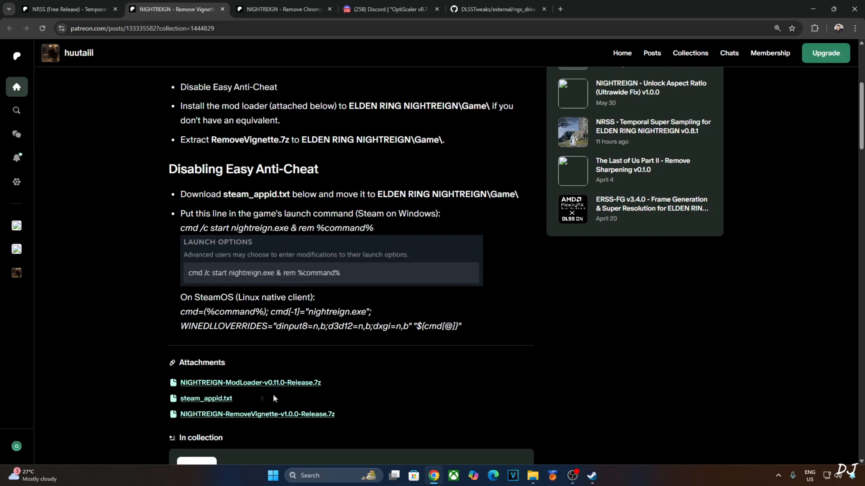
mouse_move(191, 438)
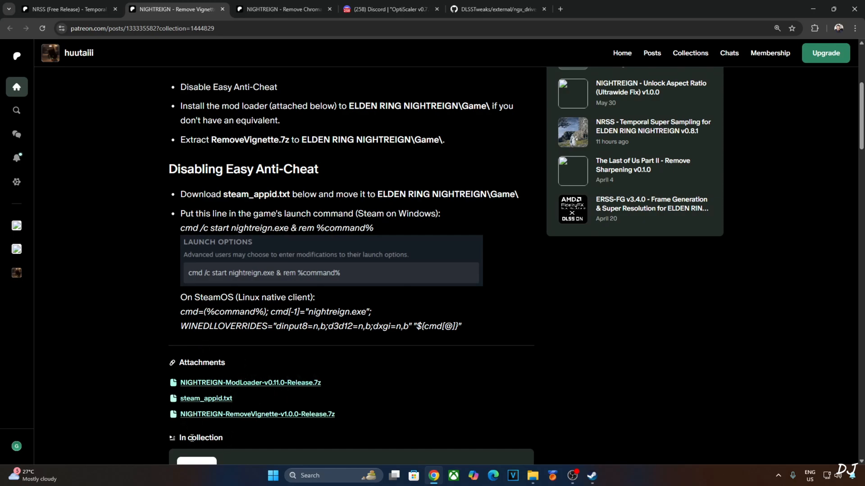
Step: Switch to the Remove Chromatic Aberration post and scroll to its three attachments
left_click(281, 9)
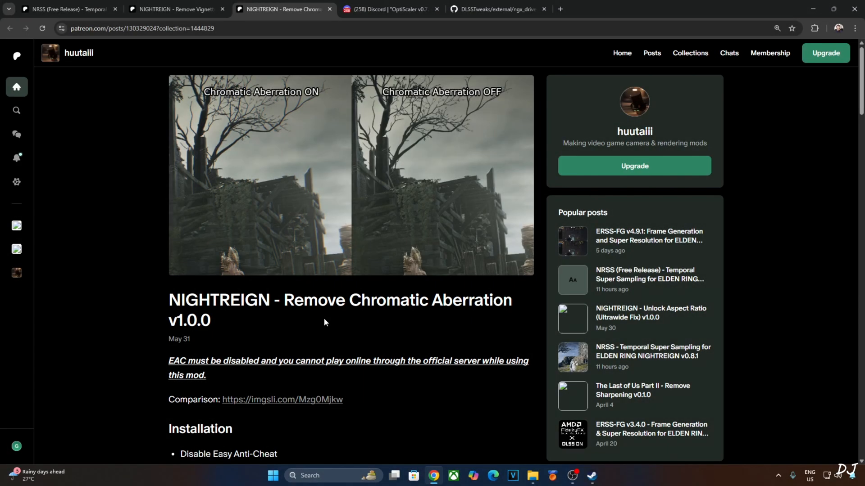
mouse_move(151, 317)
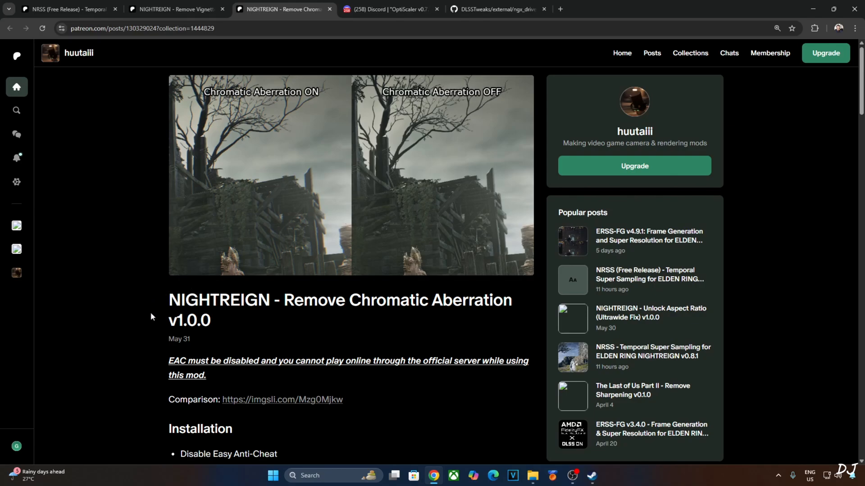
mouse_move(154, 298)
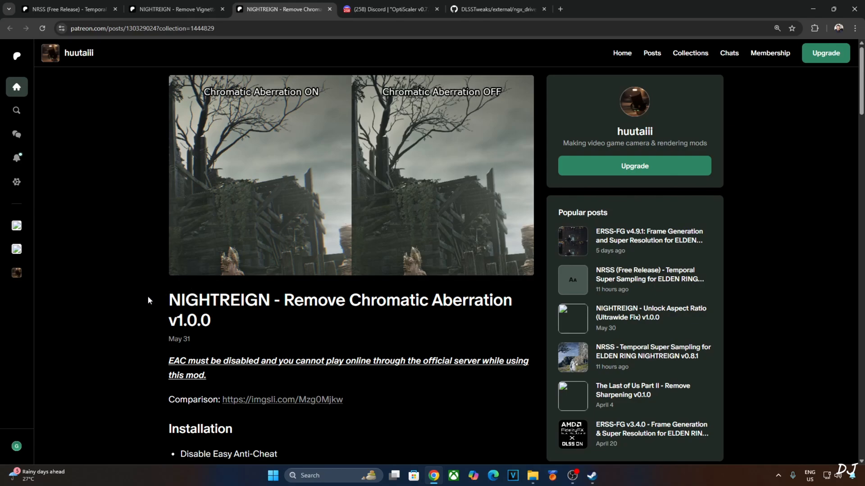
scroll("down", 3)
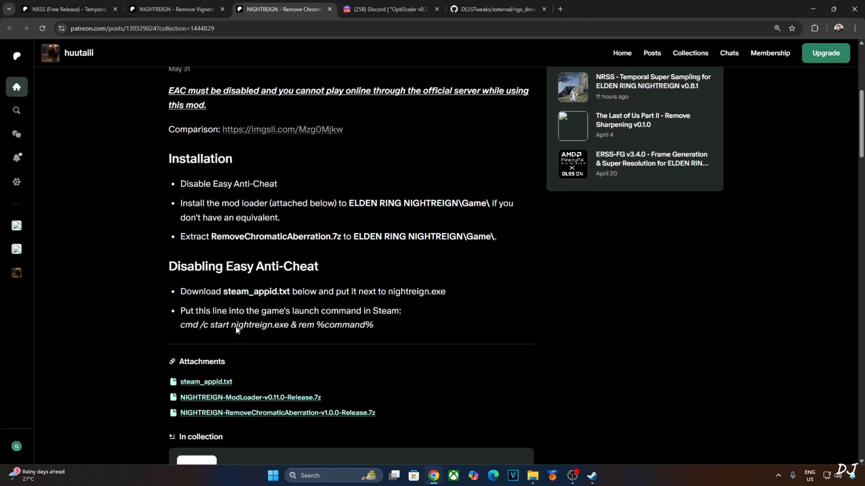
scroll("down", 3)
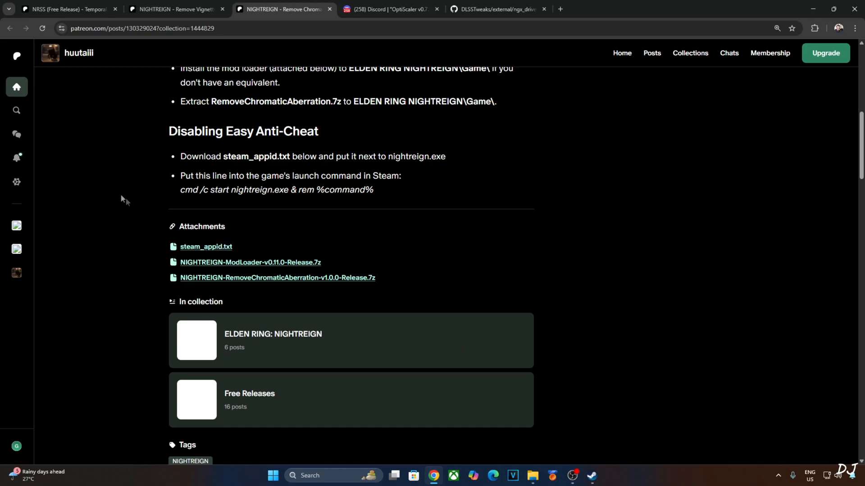
mouse_move(305, 308)
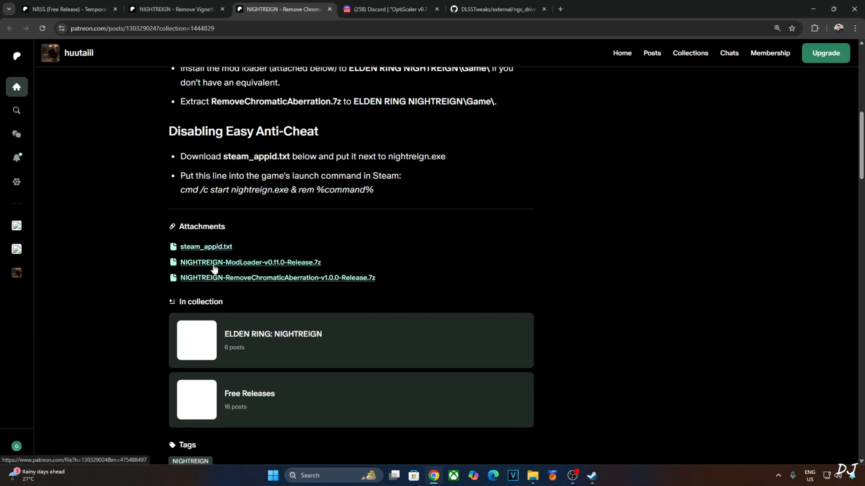
mouse_move(187, 262)
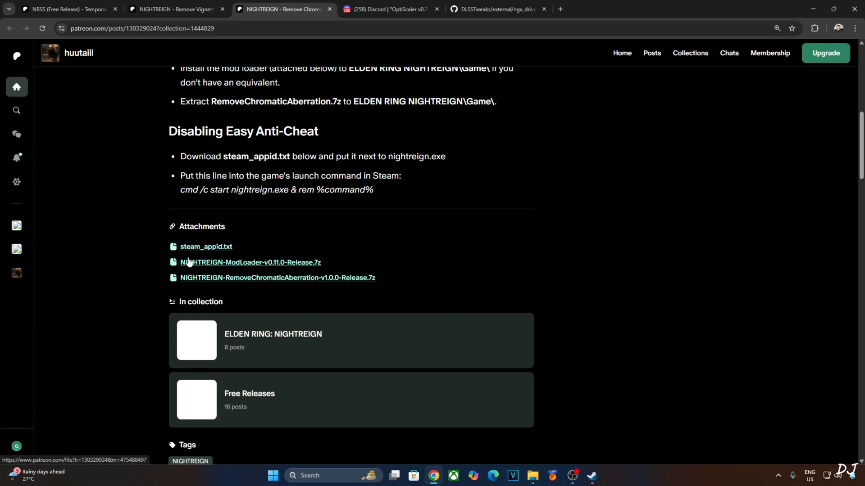
mouse_move(361, 259)
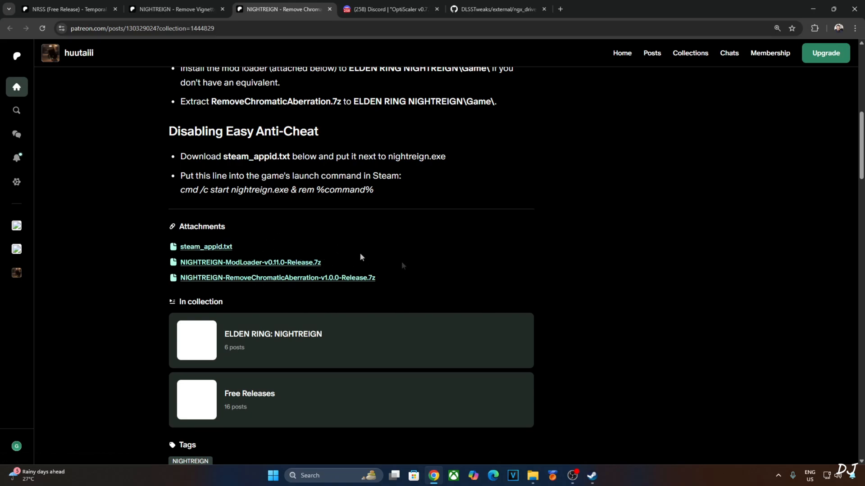
Step: Switch to the OptiScaler v0.7.7-pre13 HudFix Test Discord thread, then to the downloads folder
left_click(387, 9)
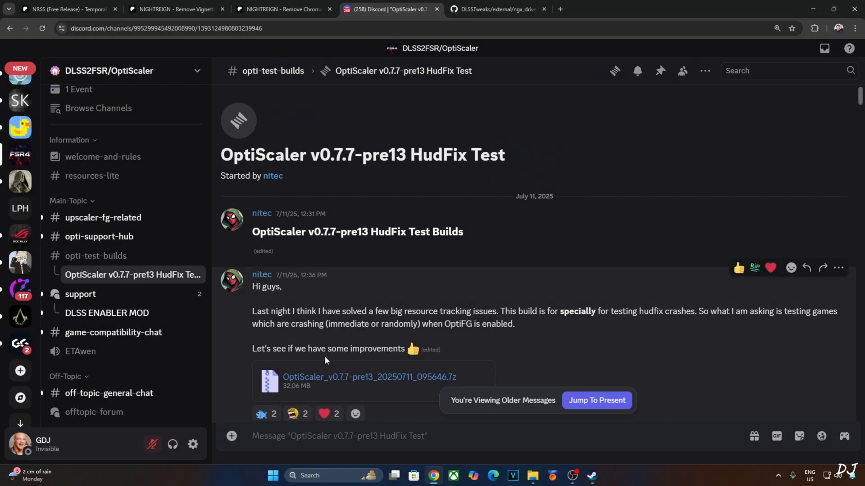
mouse_move(336, 271)
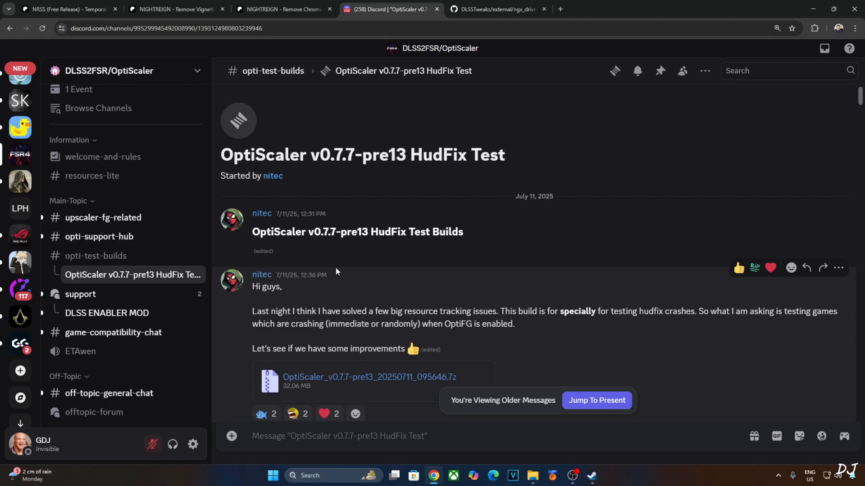
mouse_move(333, 387)
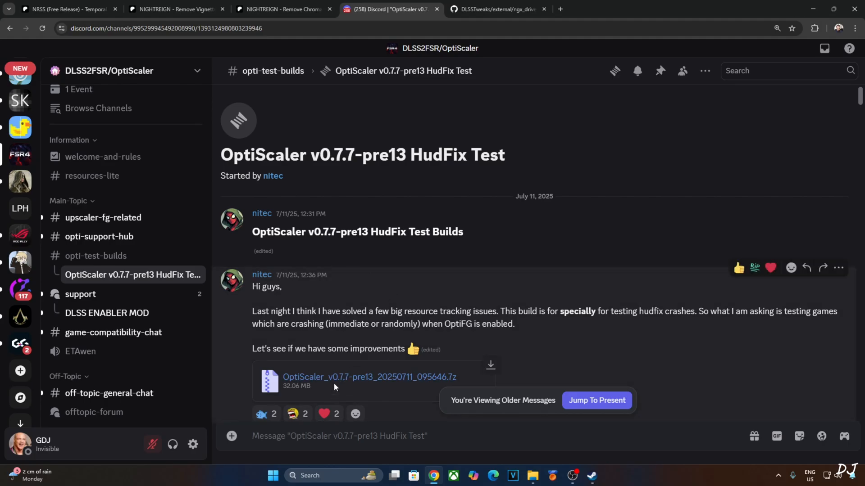
mouse_move(382, 395)
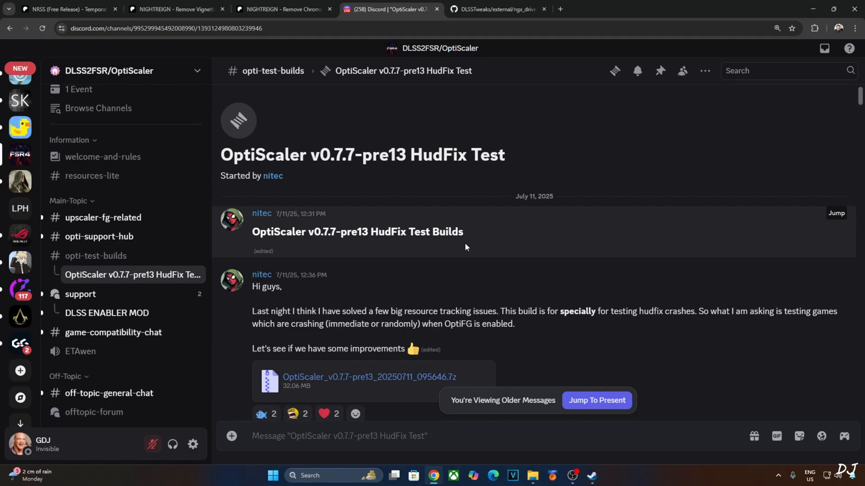
left_click(494, 9)
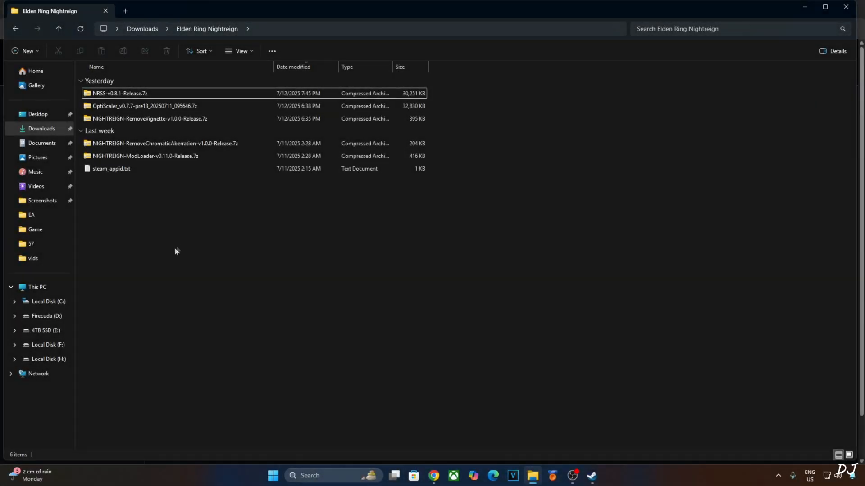
Step: Create a new text document in the downloads folder and name it overlay.reg
right_click(176, 251)
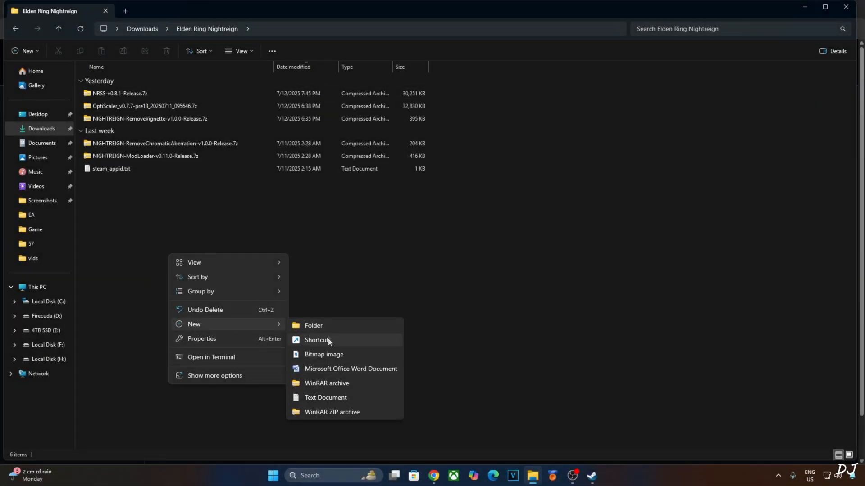
left_click(325, 398)
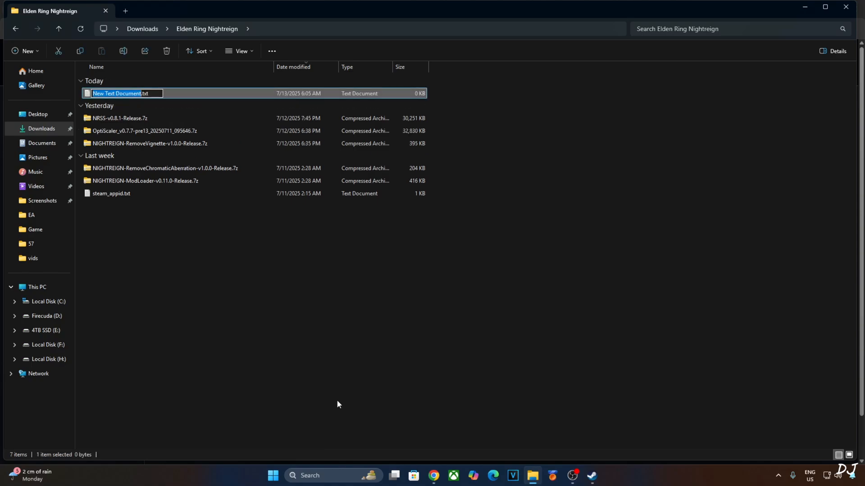
type("overlay.txt")
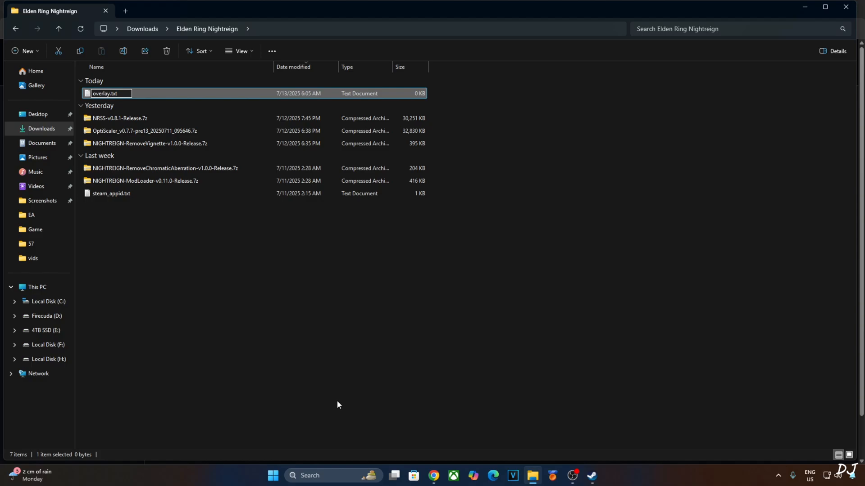
type("reg")
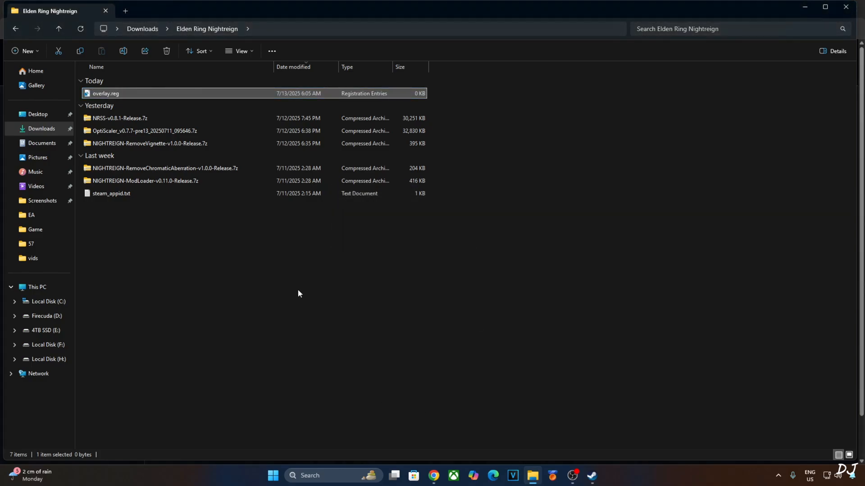
Step: Edit overlay.reg in Notepad so ShowDlssIndicator reads 00000400 and save it
right_click(104, 93)
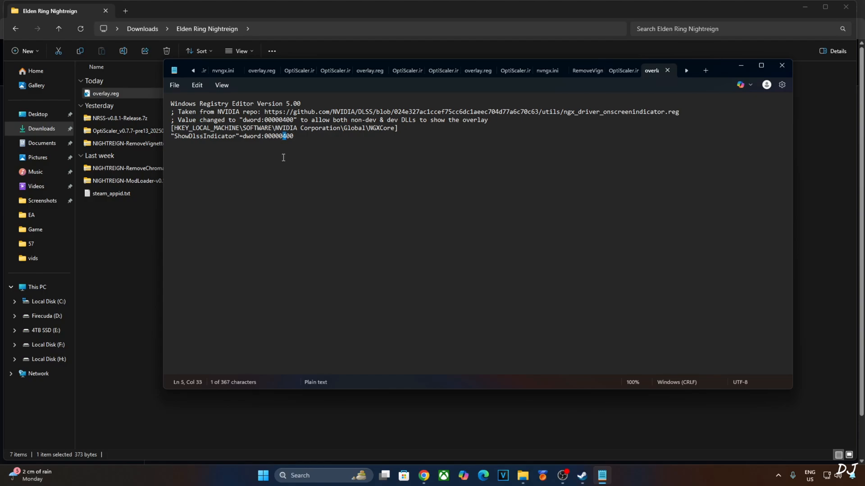
left_click(174, 85)
type("0")
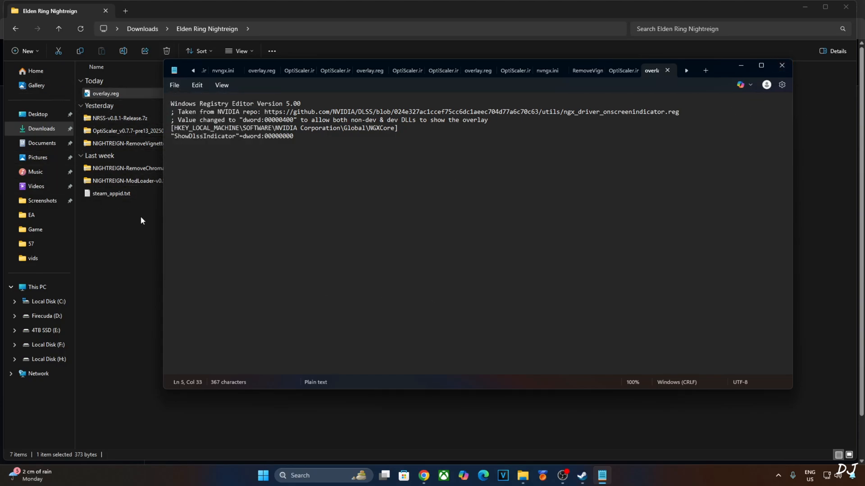
key("Backspace")
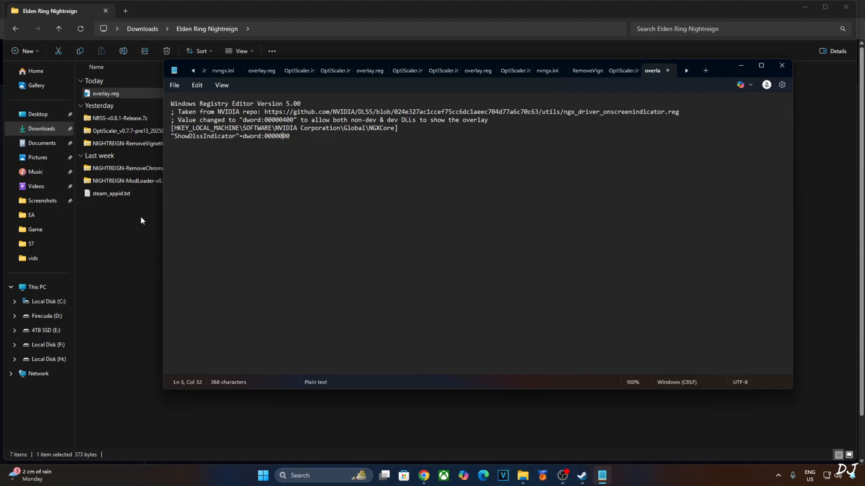
type("0")
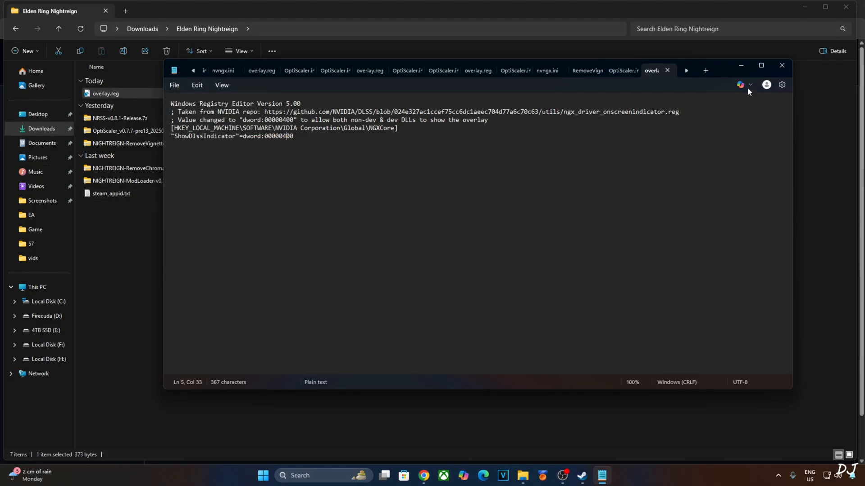
Step: Merge overlay.reg into the Windows registry and dismiss the success message
right_click(104, 92)
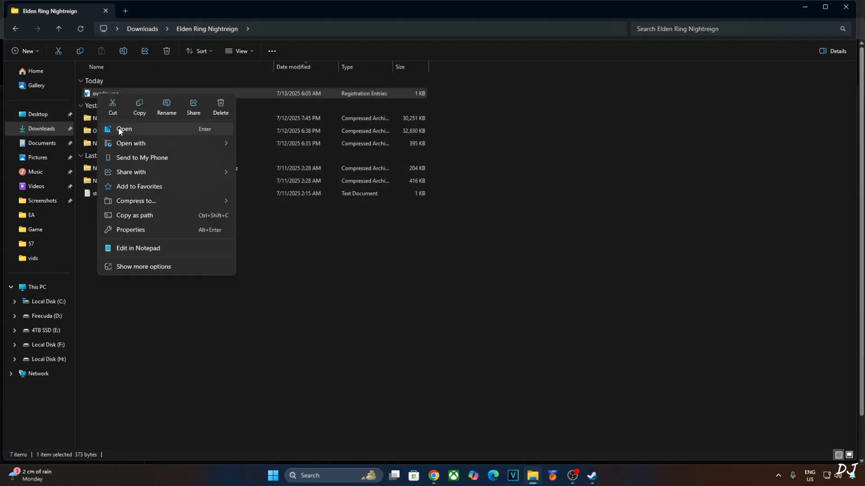
left_click(125, 128)
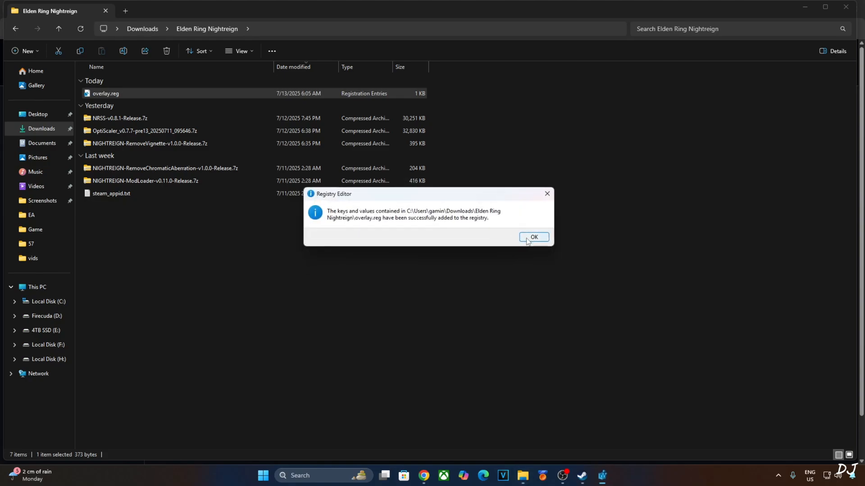
left_click(532, 237)
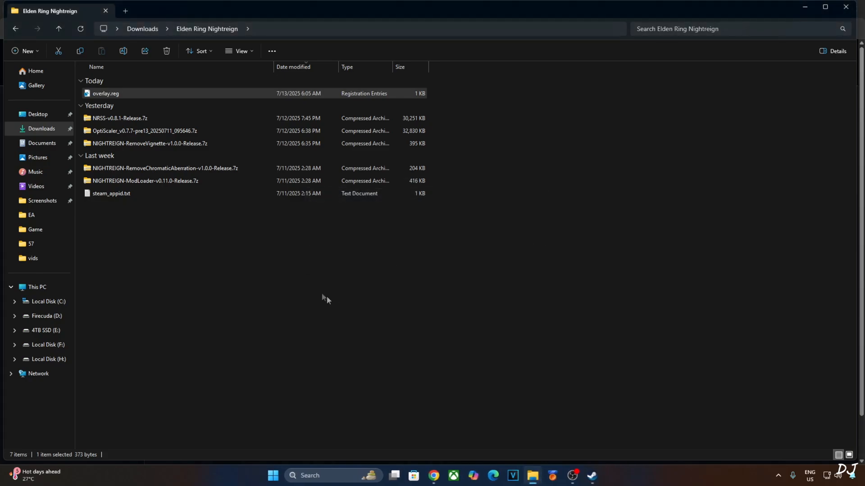
mouse_move(129, 267)
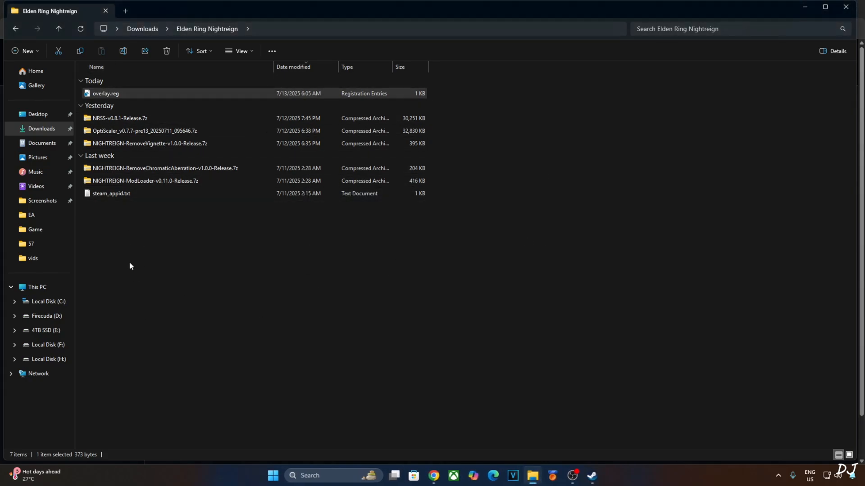
mouse_move(247, 269)
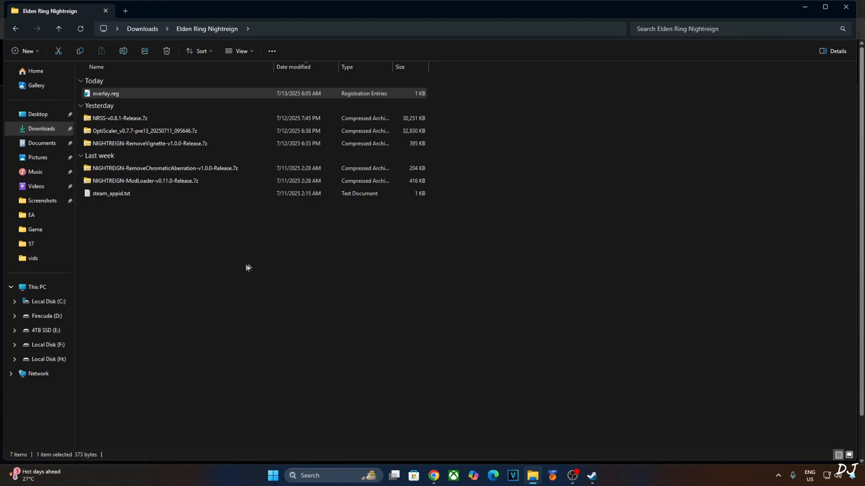
mouse_move(114, 216)
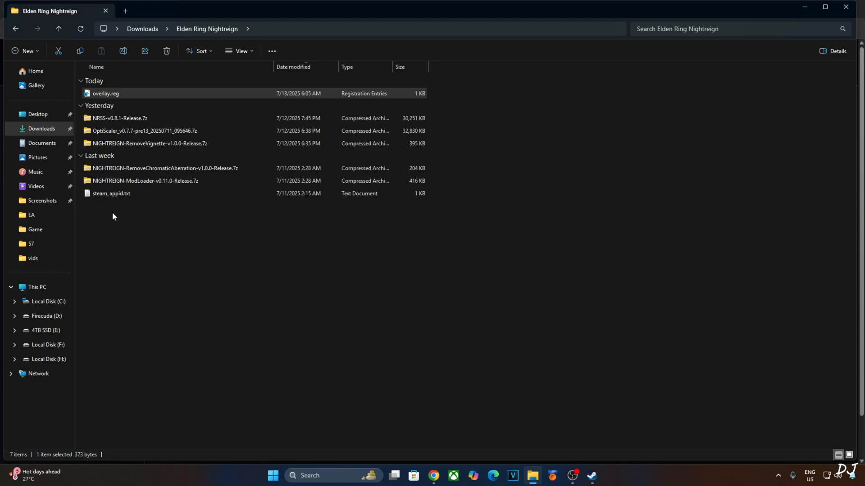
mouse_move(114, 209)
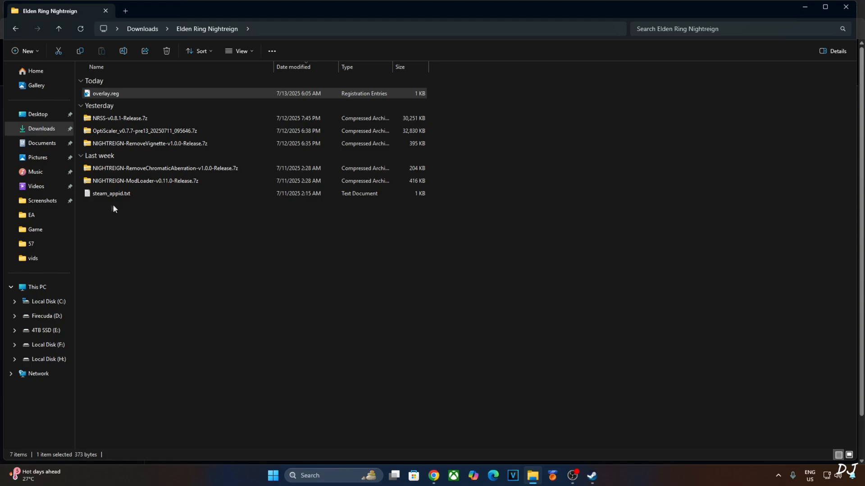
Step: Browse ELDEN RING NIGHTREIGN's local files from Steam and enter its Game subfolder
right_click(111, 193)
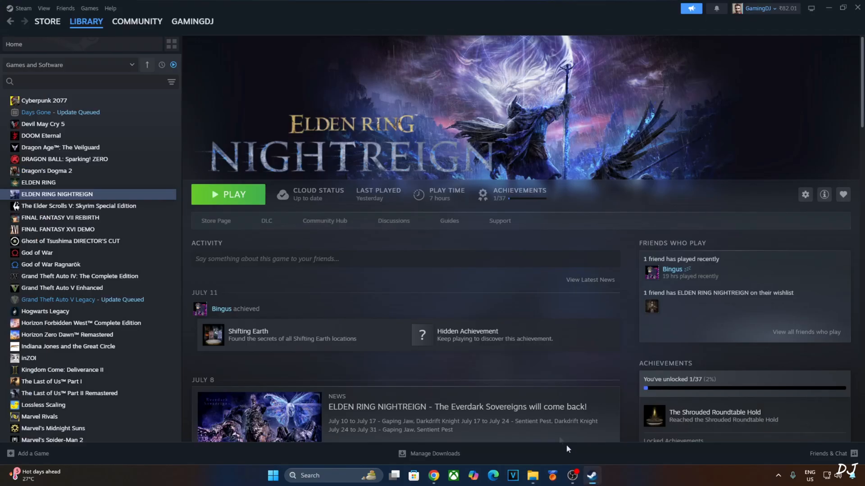
right_click(57, 193)
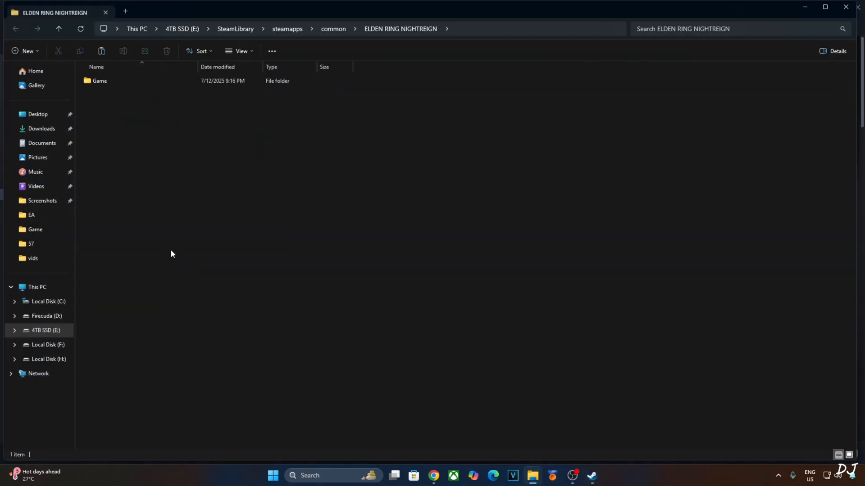
left_click(99, 80)
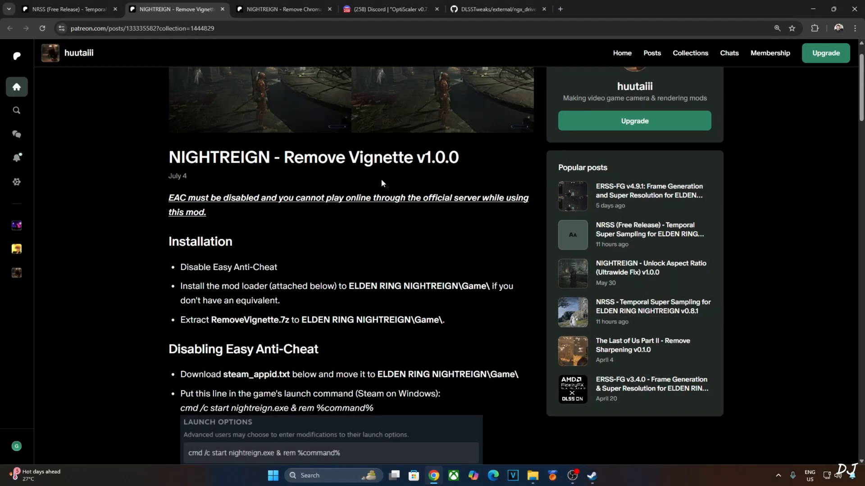
Step: Select and copy the cmd /c start launch line from the Remove Vignette post
scroll("down", 3)
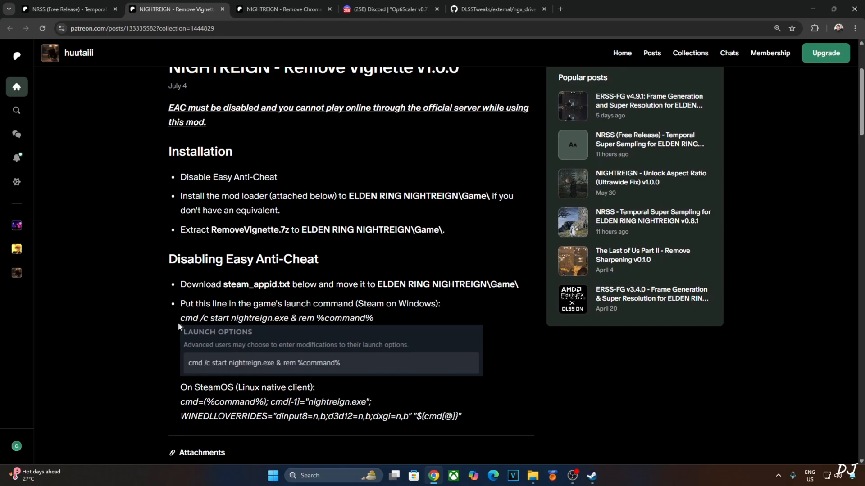
left_click_drag(180, 318, 373, 318)
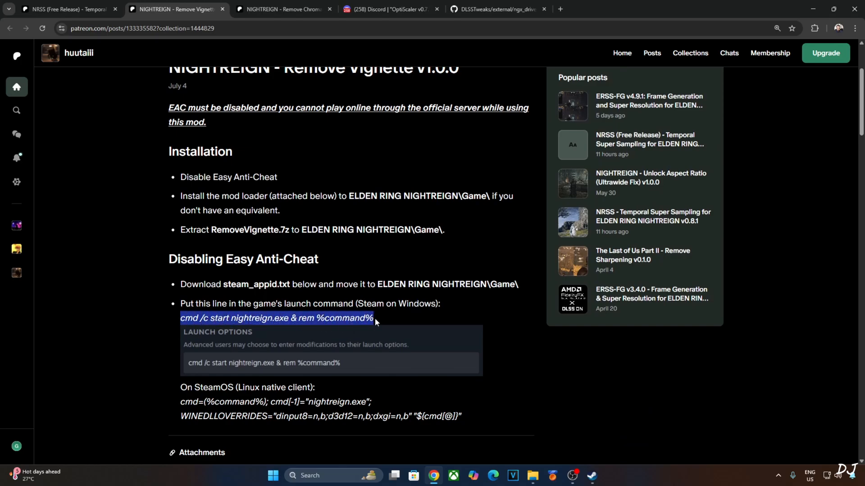
right_click(276, 318)
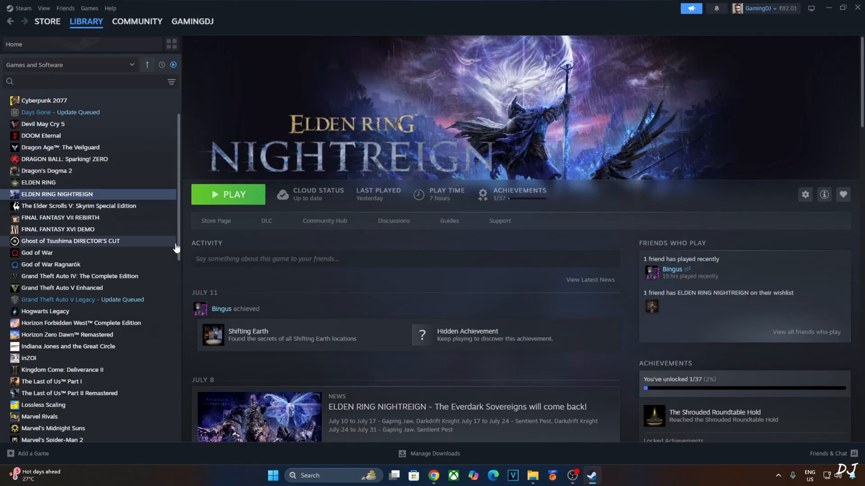
mouse_move(815, 190)
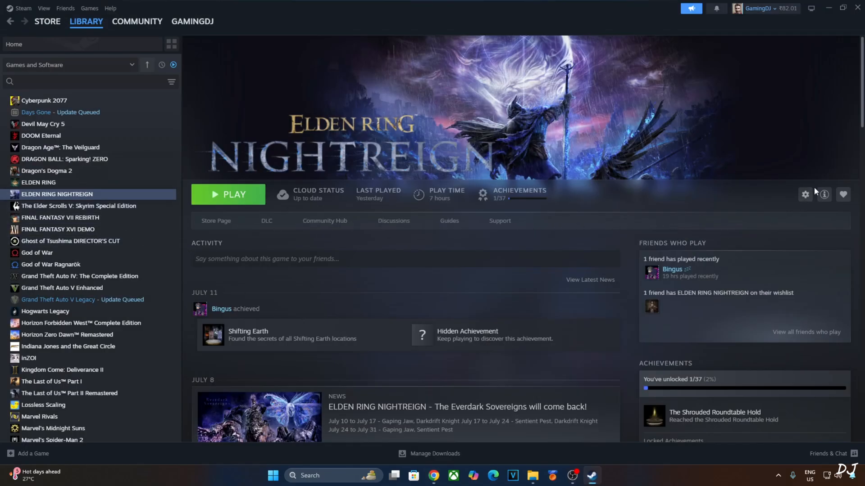
Step: Set the launch options to 'cmd /c start nightreign.exe & rem %command%' in the game's properties
left_click(805, 195)
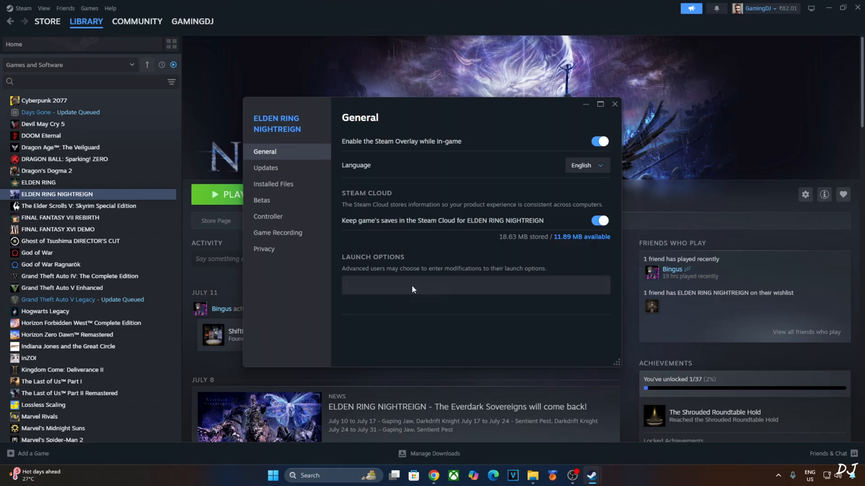
type("cmd /c start nightreign.exe & rem %command%")
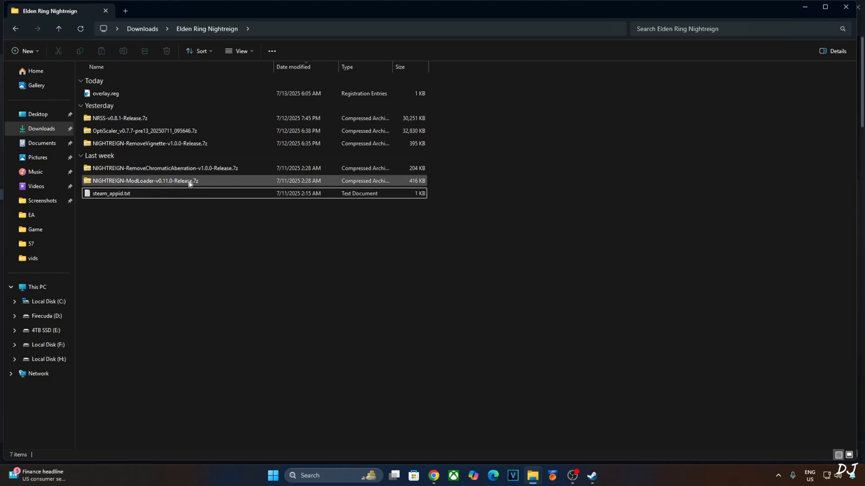
Step: Take dinput8.dll from the NIGHTREIGN-ModLoader archive to the game's Game folder
double_click(144, 181)
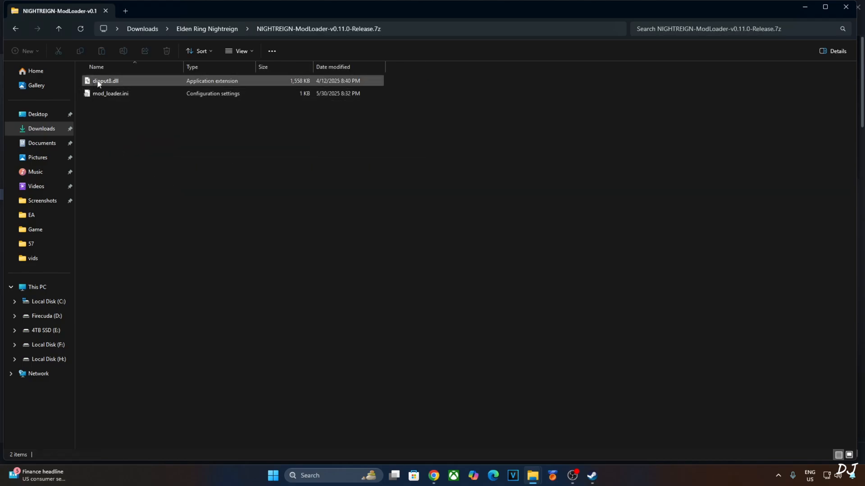
left_click(110, 92)
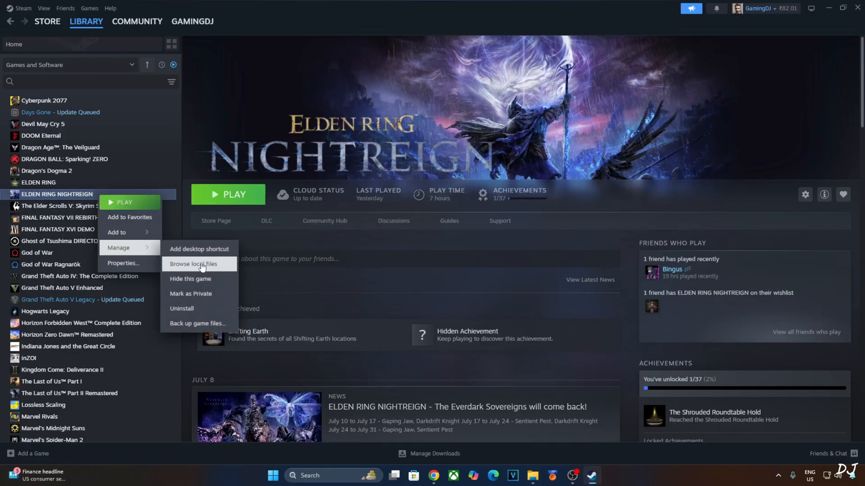
left_click(192, 264)
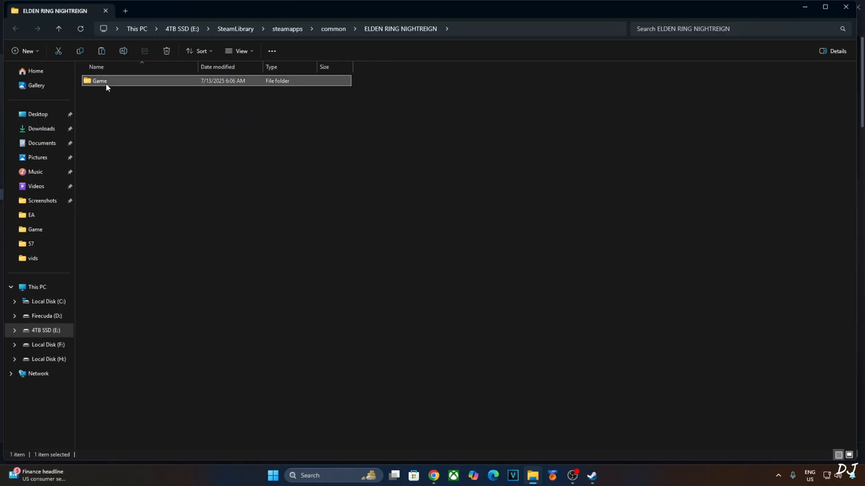
double_click(99, 80)
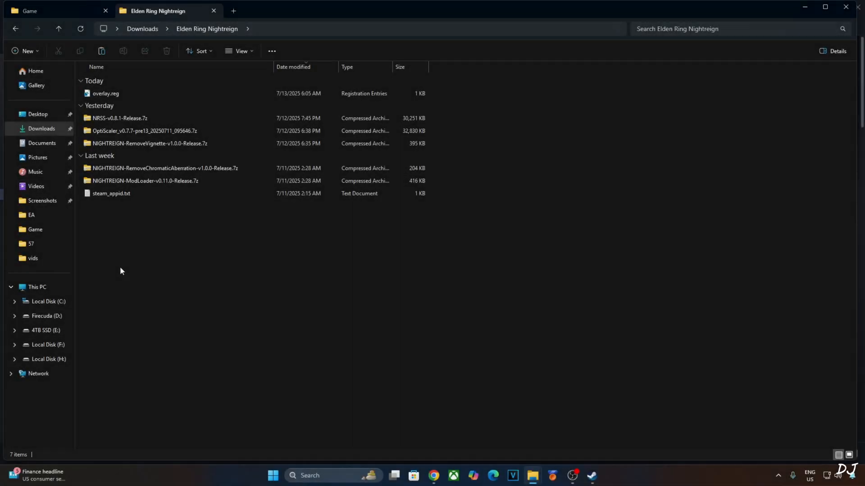
Step: Copy the RemoveVignette archive's mods folder and reopen the game's Game folder to paste it
left_click(149, 143)
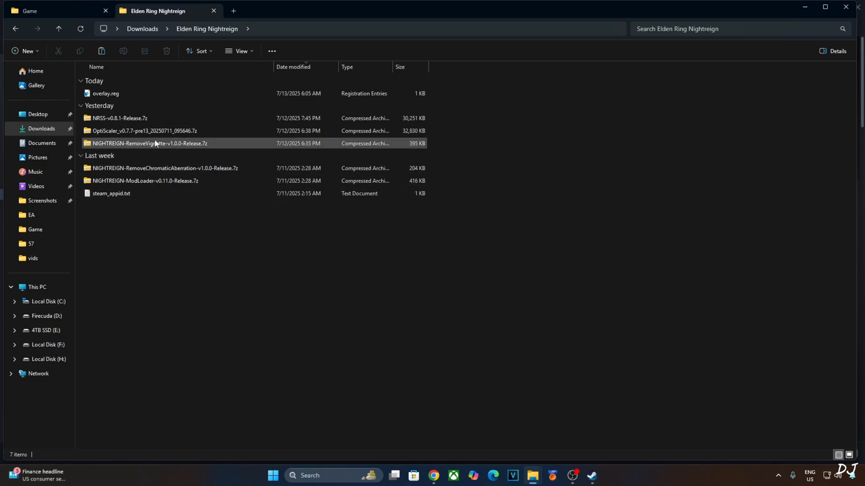
double_click(149, 144)
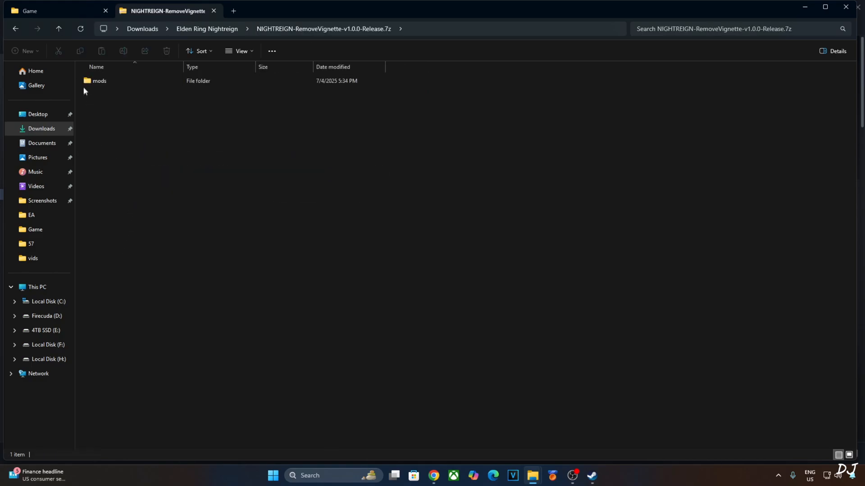
left_click(99, 80)
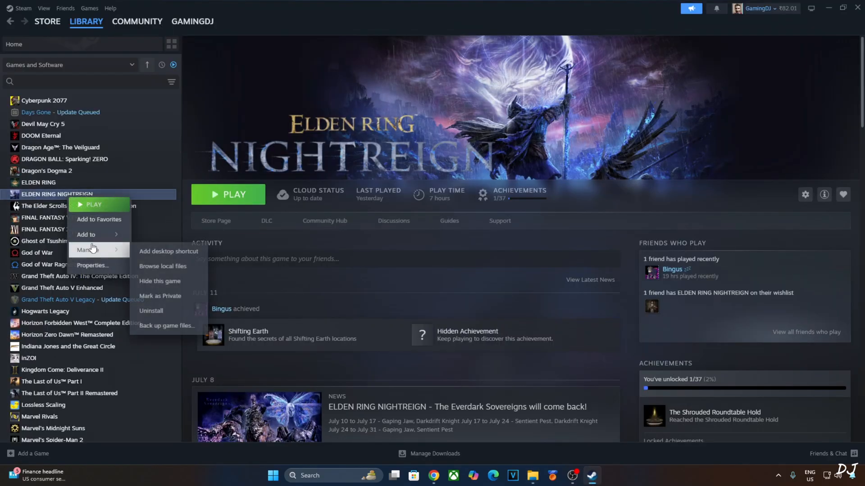
left_click(162, 268)
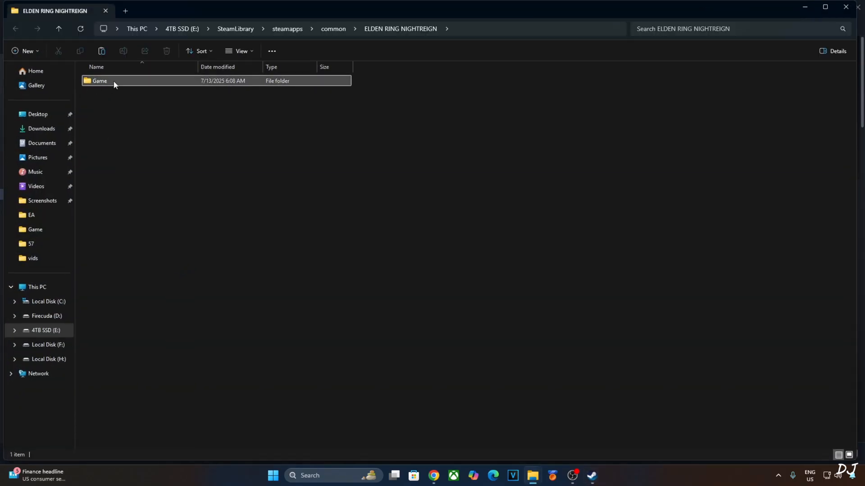
double_click(100, 80)
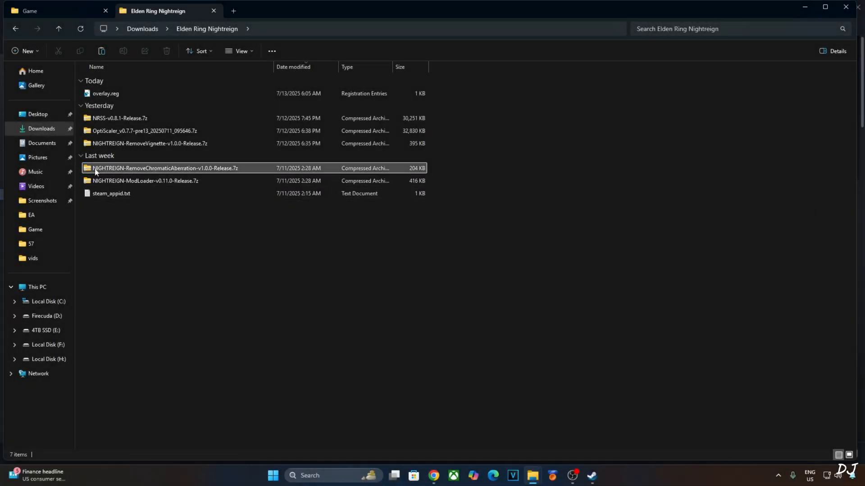
Step: Copy the RemoveChromaticAberration mods folder into the game's Game folder and enter its mods folder
double_click(164, 168)
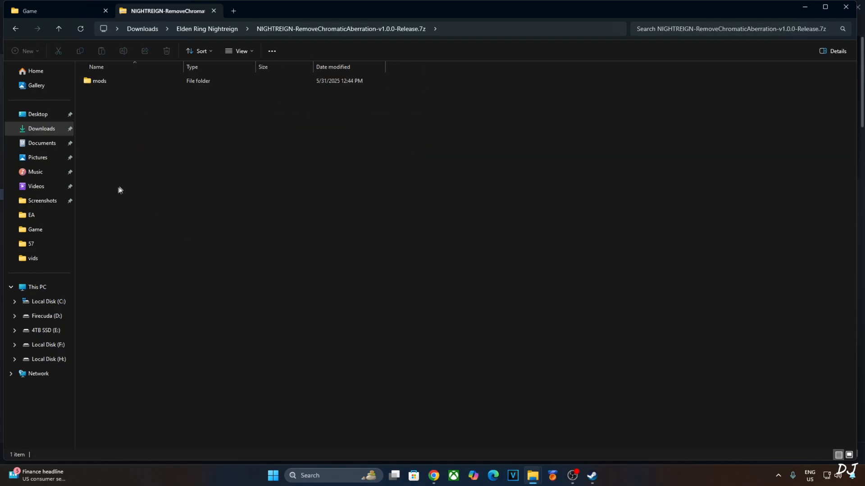
left_click(99, 80)
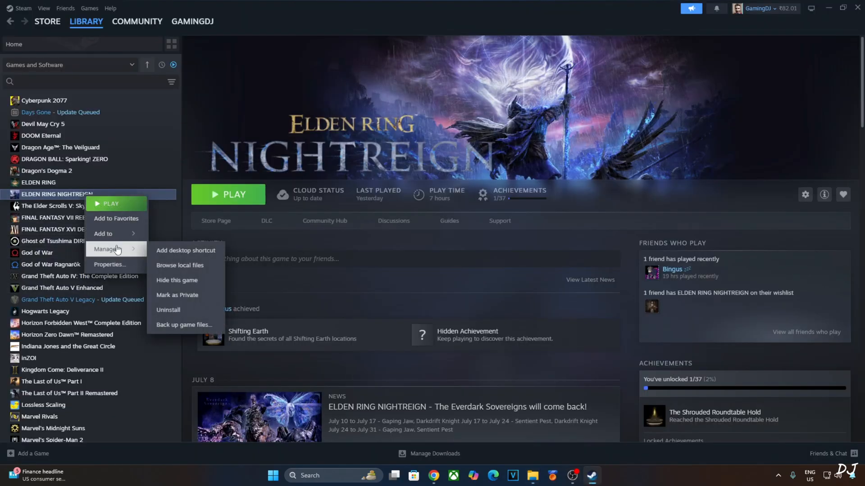
left_click(180, 265)
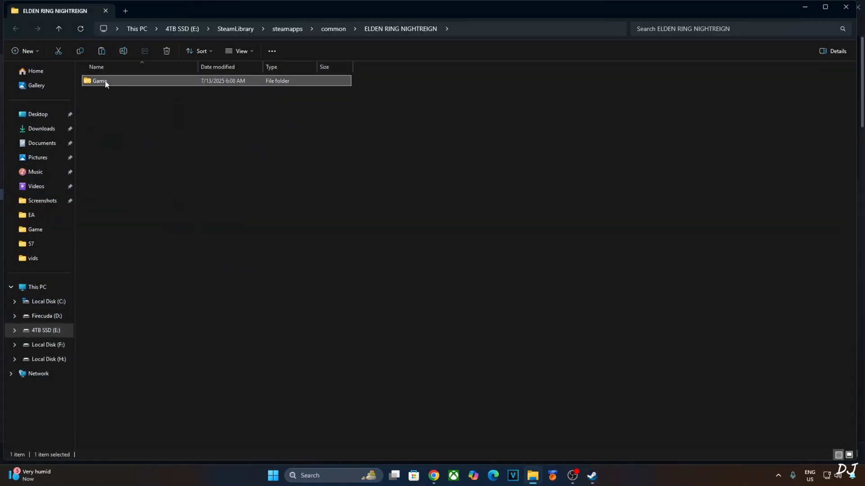
double_click(100, 80)
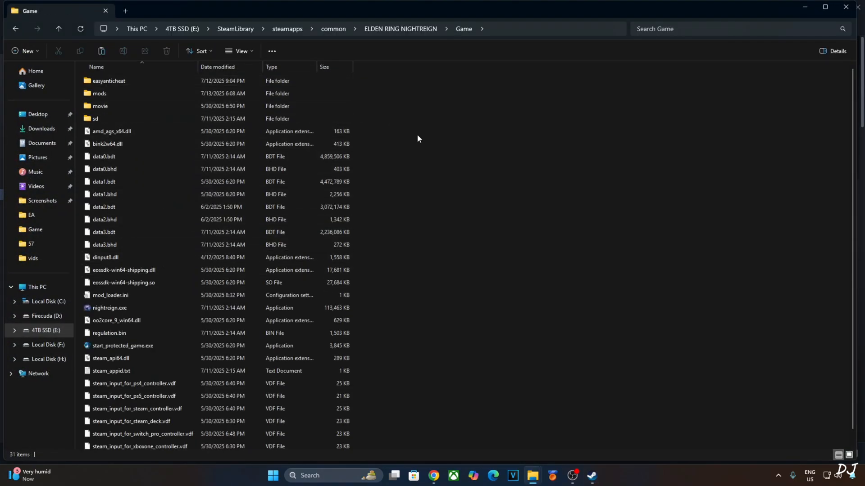
left_click(99, 93)
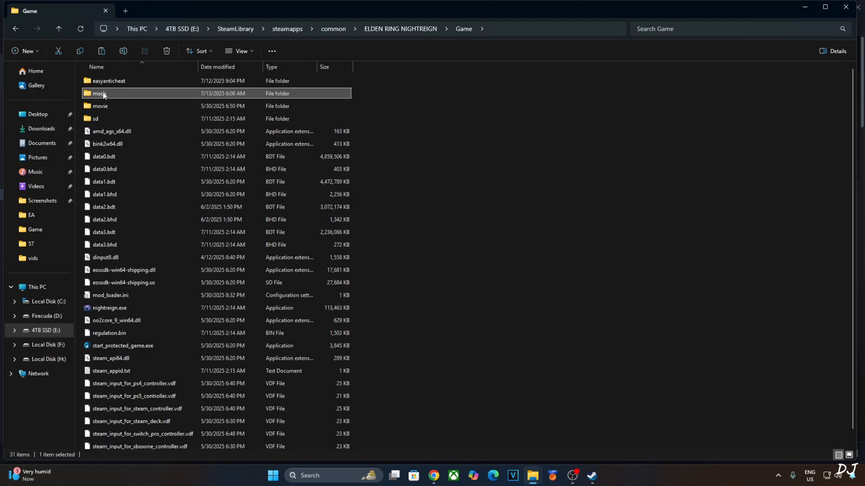
double_click(100, 93)
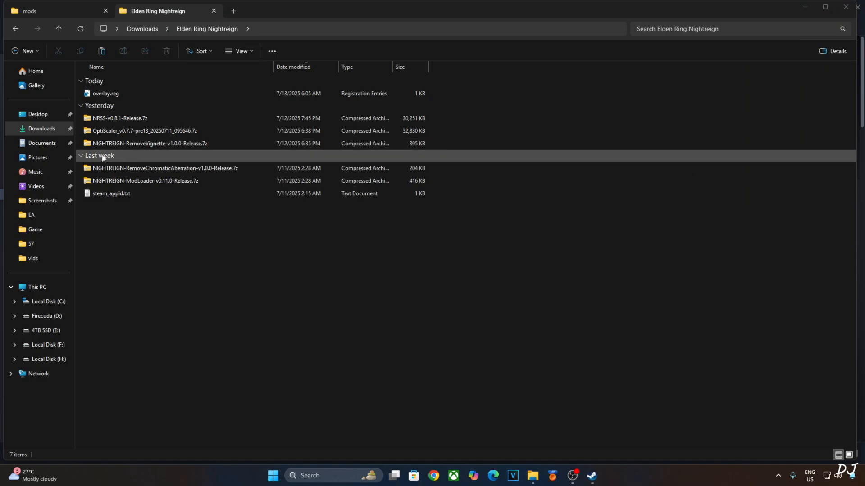
Step: Copy all files from NRSS-v0.8.1-Release.7z into the game's Game folder
left_click(119, 118)
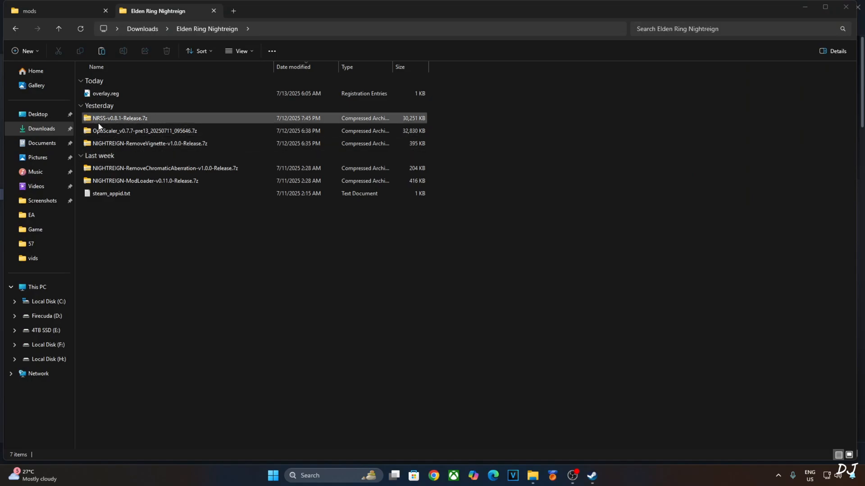
double_click(119, 118)
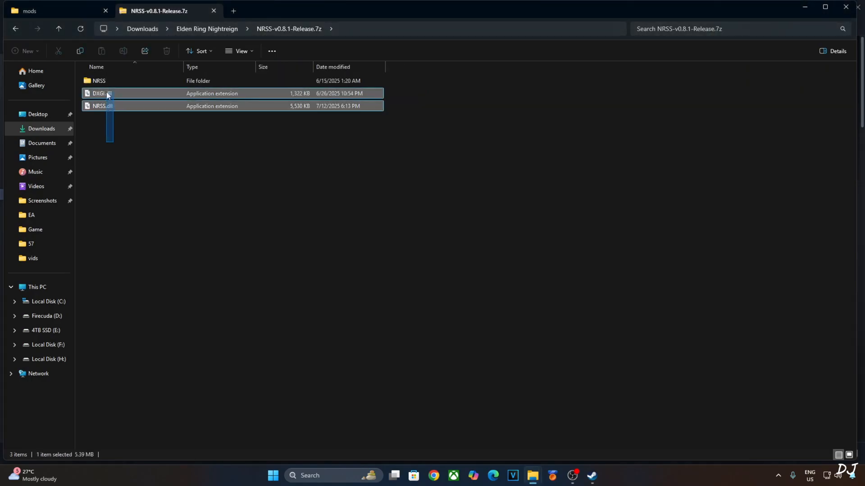
key("ctrl+a")
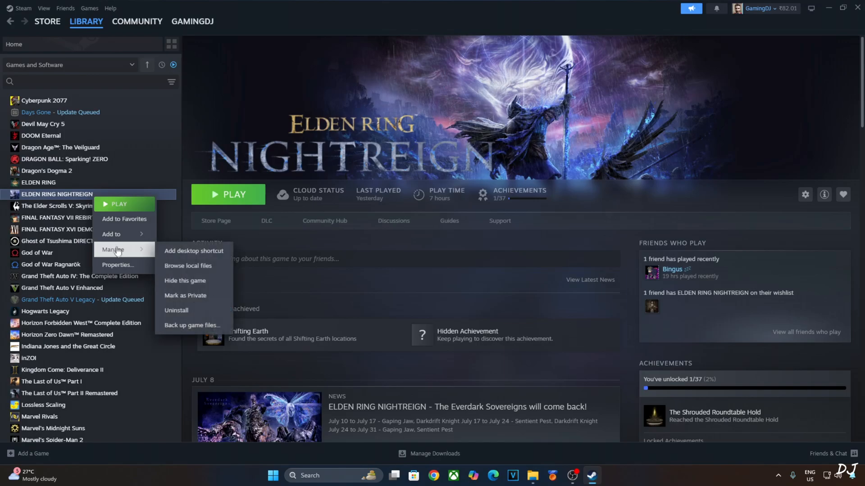
left_click(188, 266)
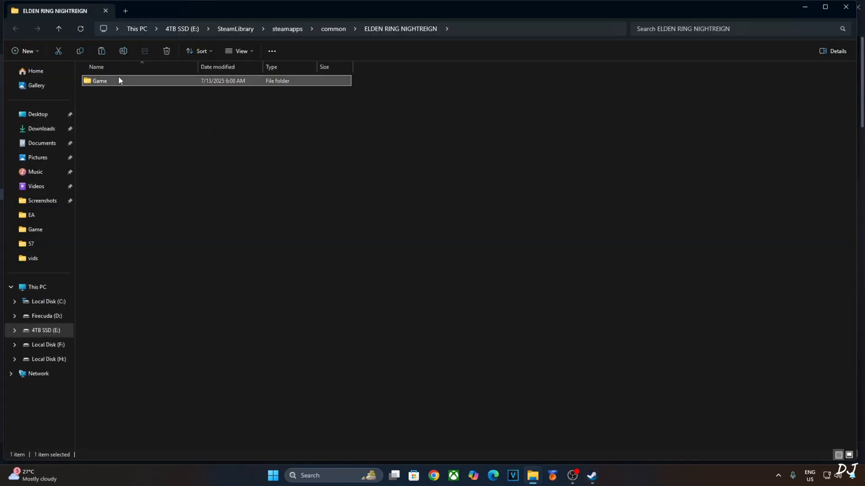
double_click(99, 80)
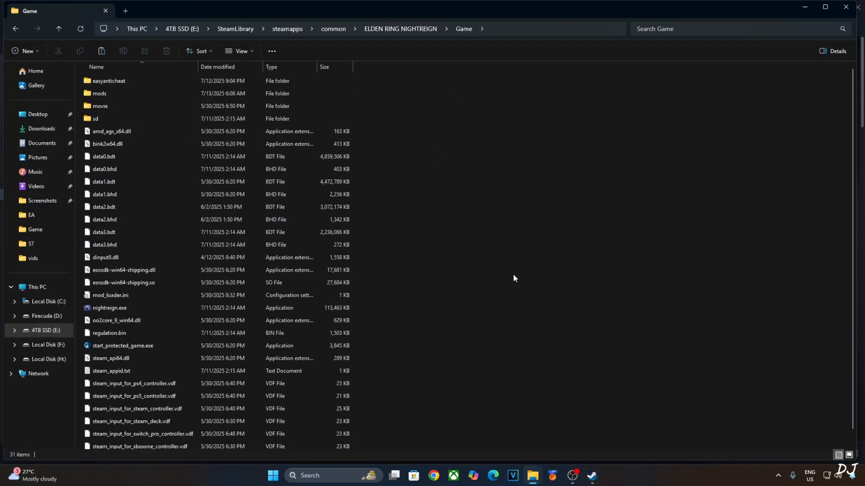
scroll("down", 3)
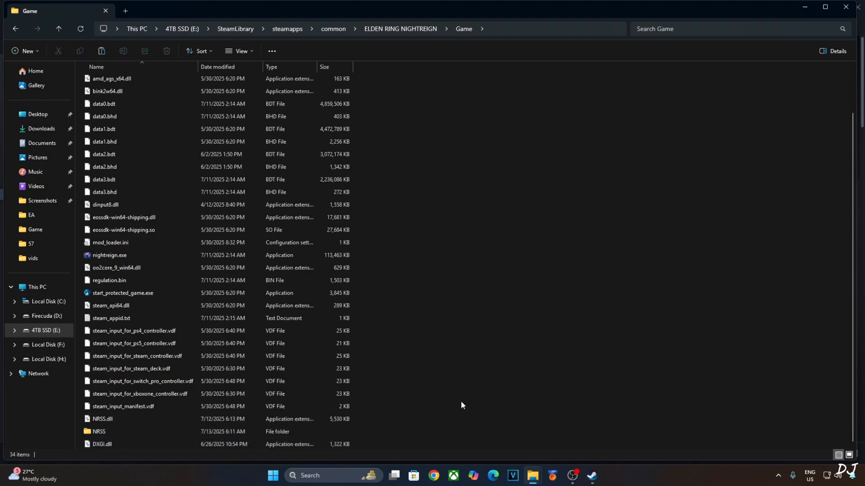
Step: Rename the pasted DXGI.dll to d3d12.dll
left_click(102, 444)
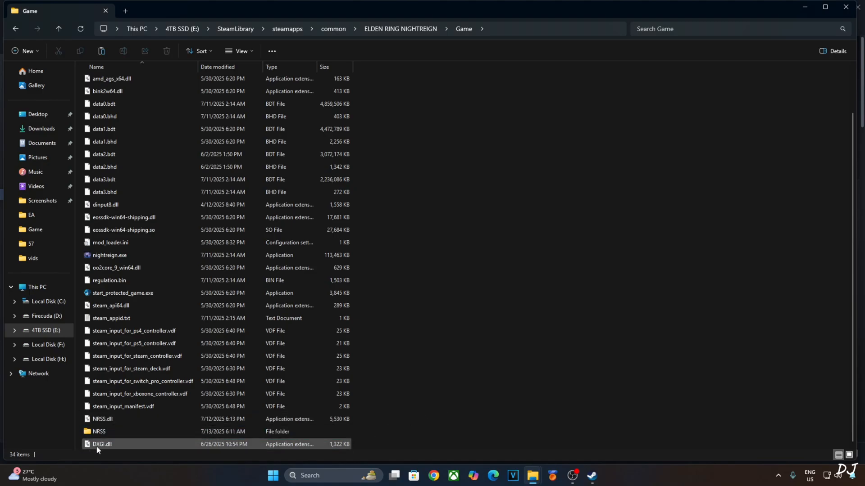
right_click(102, 444)
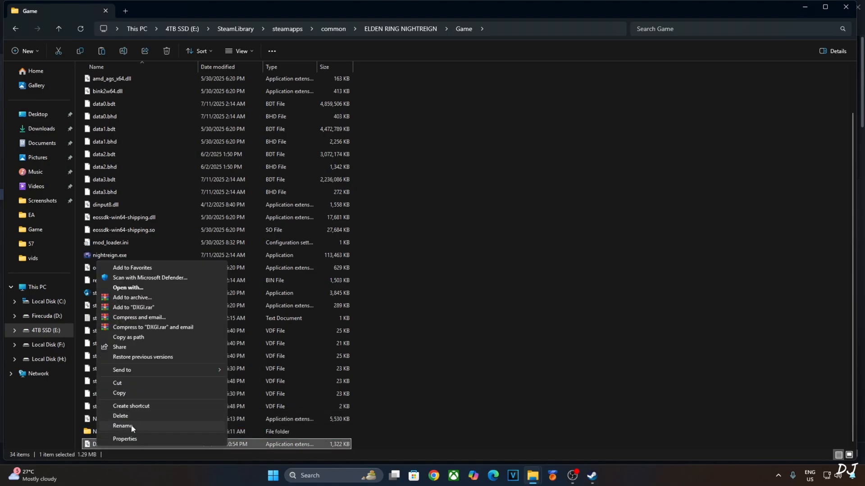
left_click(124, 426)
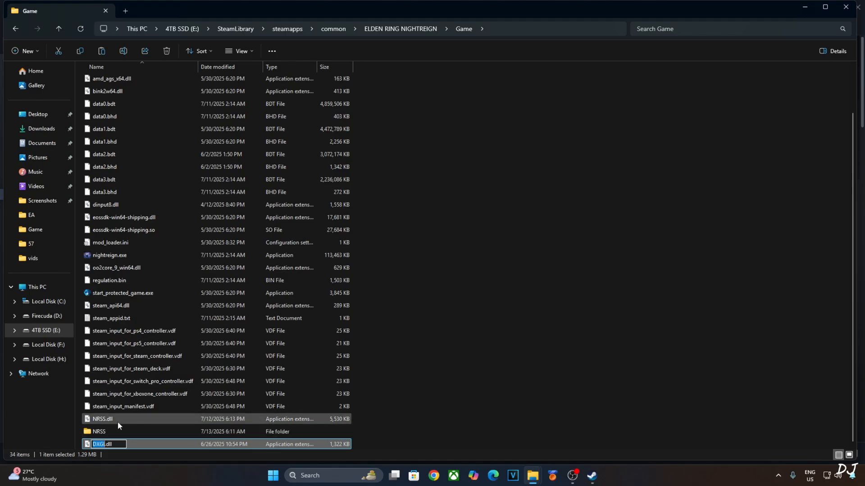
type("d")
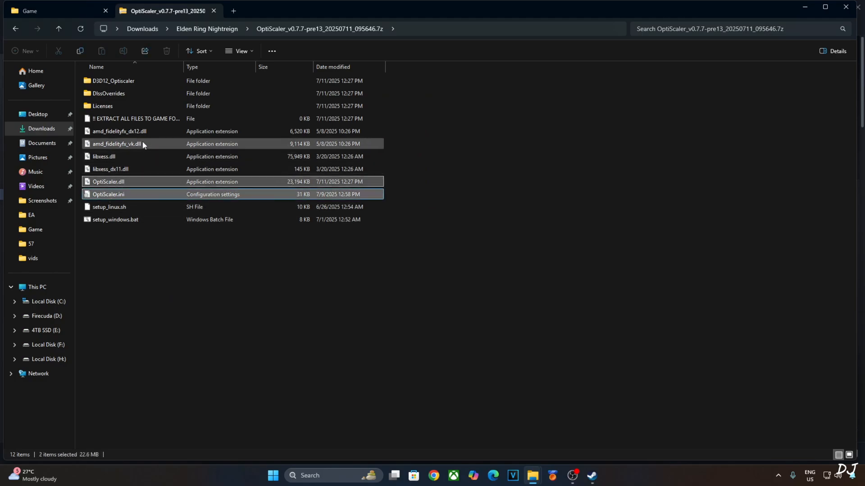
Step: Paste OptiScaler.dll, OptiScaler.ini and amd_fidelityfx_dx12.dll into Game and rename OptiScaler.dll to dxgi.dll
right_click(108, 195)
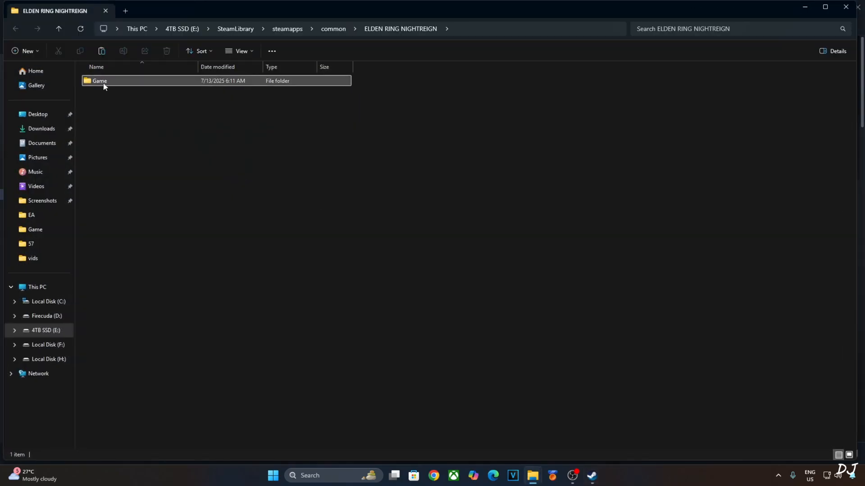
double_click(100, 80)
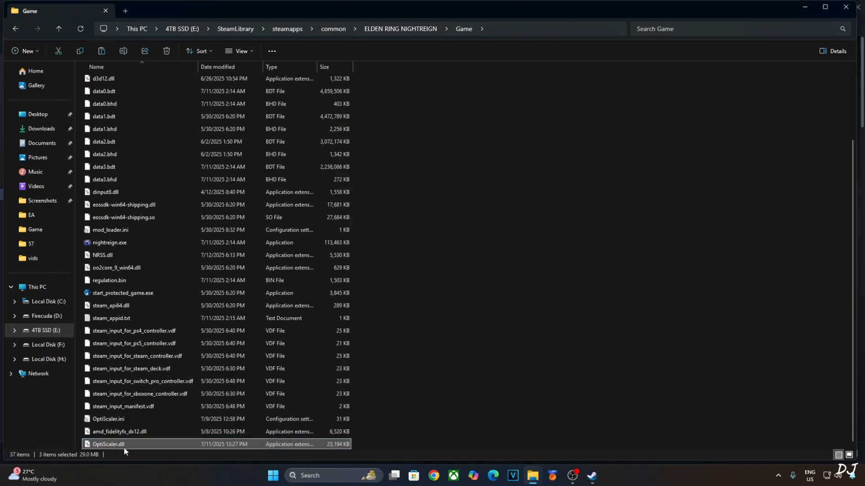
right_click(108, 444)
type("dxgi")
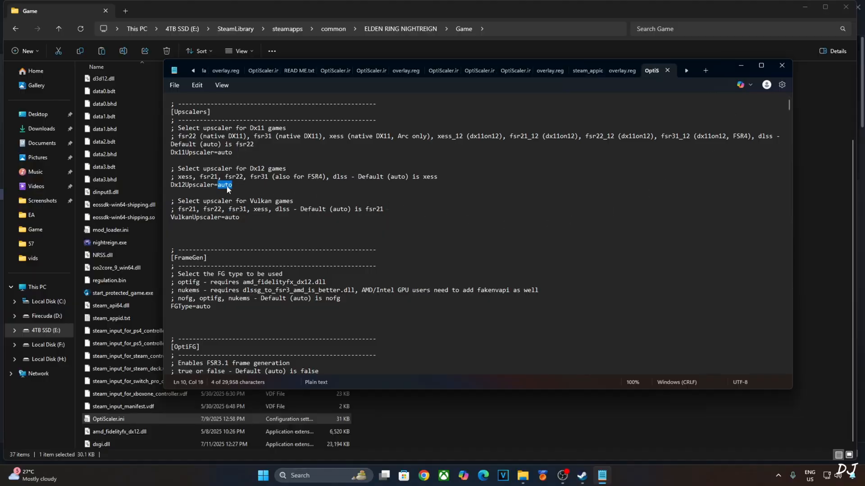
Step: In OptiScaler.ini, change Dx12Upscaler to dlss and FGType to optifg
type("dlss")
left_click(193, 305)
type("p")
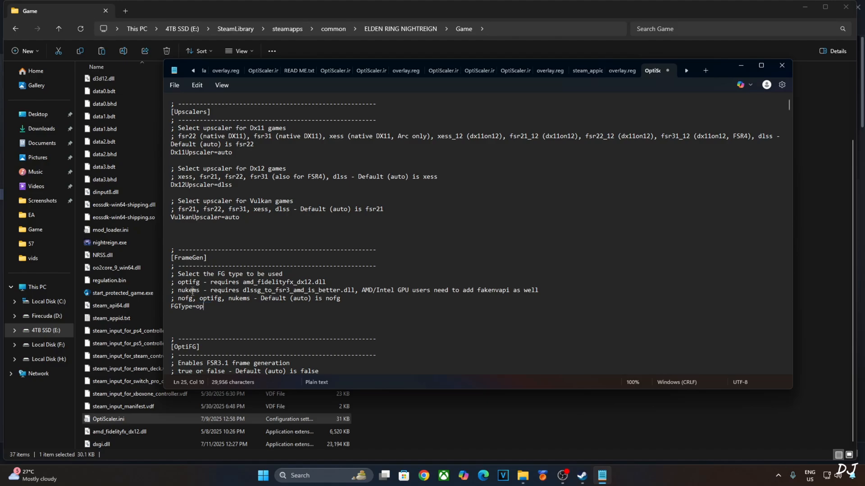
type("tifg")
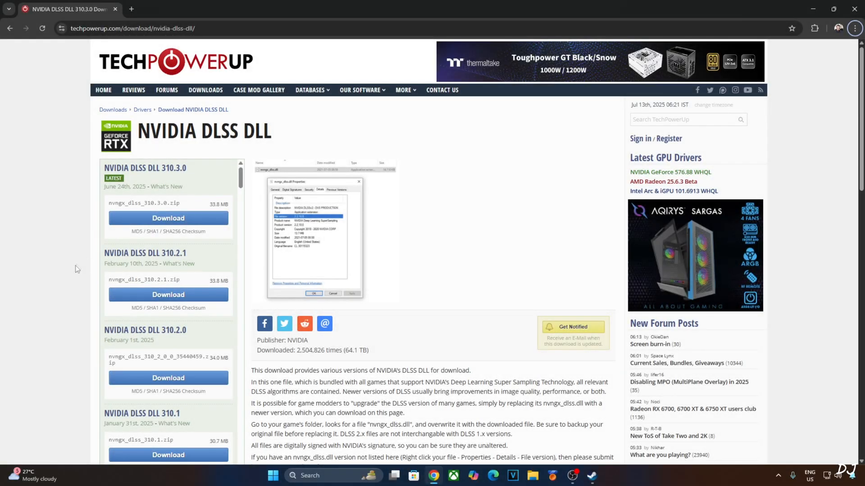
mouse_move(91, 274)
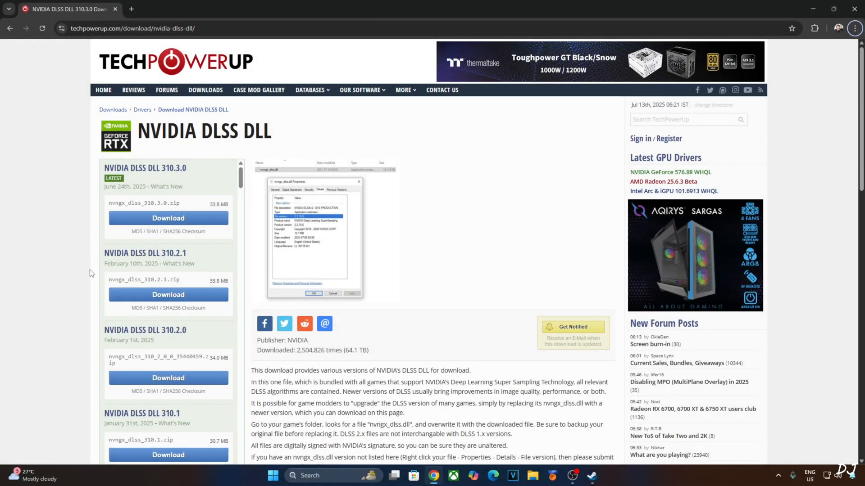
mouse_move(251, 259)
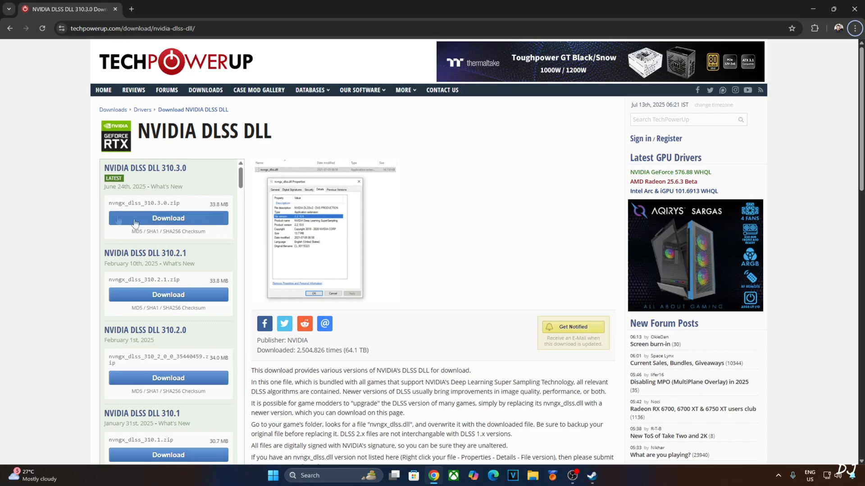
mouse_move(217, 191)
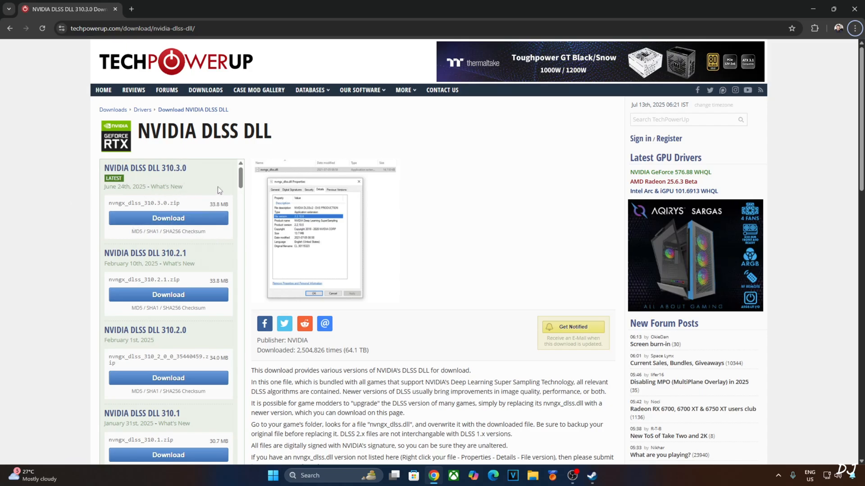
mouse_move(135, 124)
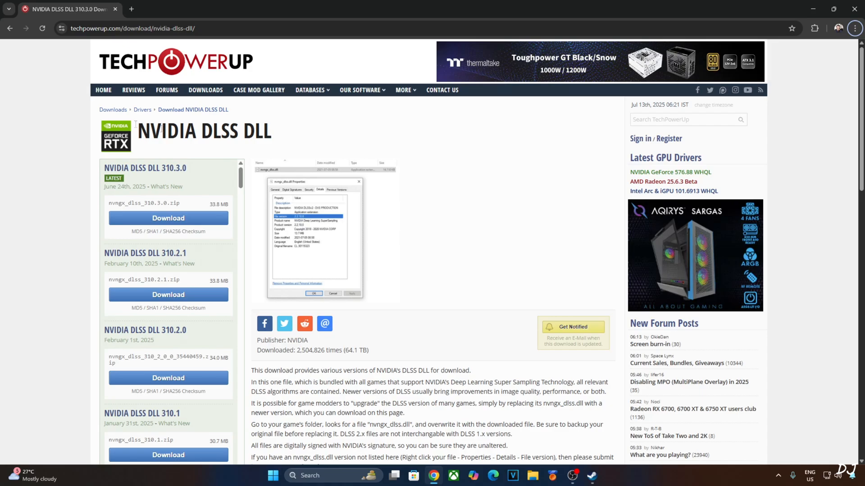
Step: Download nvngx_dlss_310.3.0.zip from the TechPowerUp NVIDIA DLSS DLL page
left_click(168, 218)
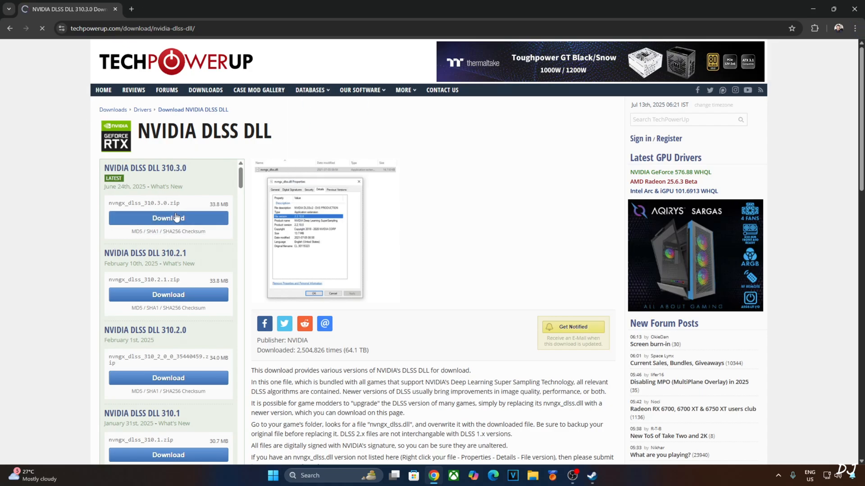
left_click(169, 218)
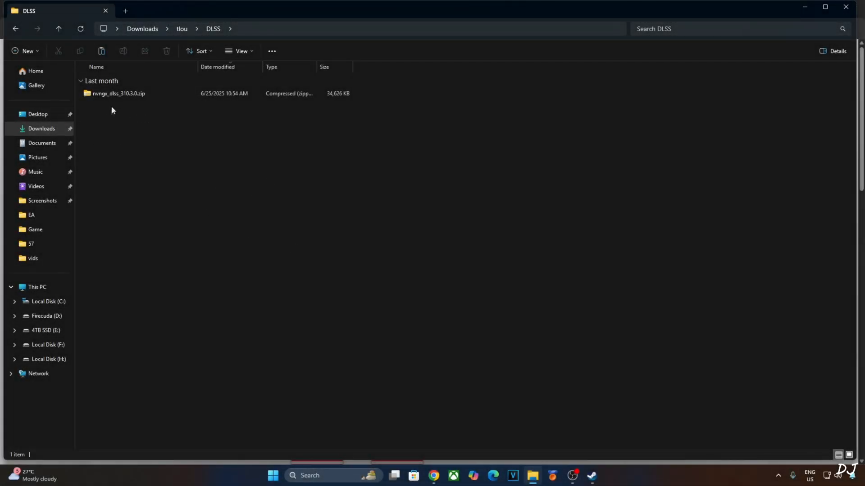
Step: From Steam's Browse local files, navigate Game > NRSS > bin where nvngx_dlss.dll lives
right_click(106, 88)
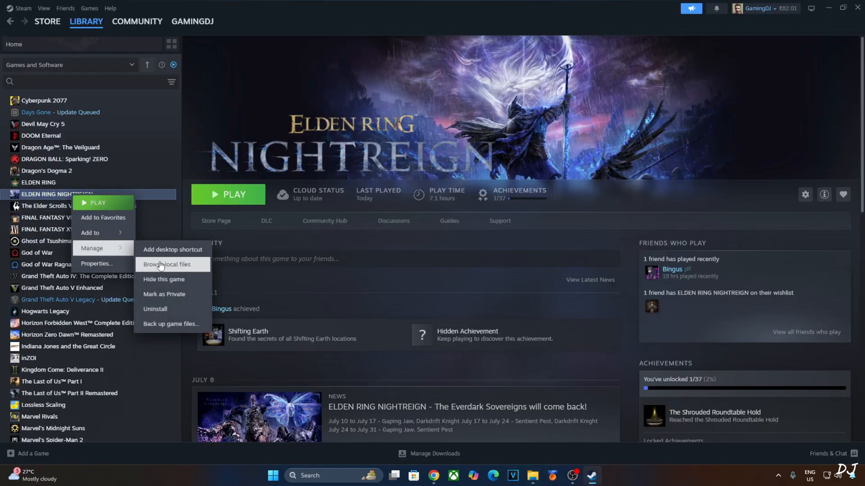
left_click(166, 265)
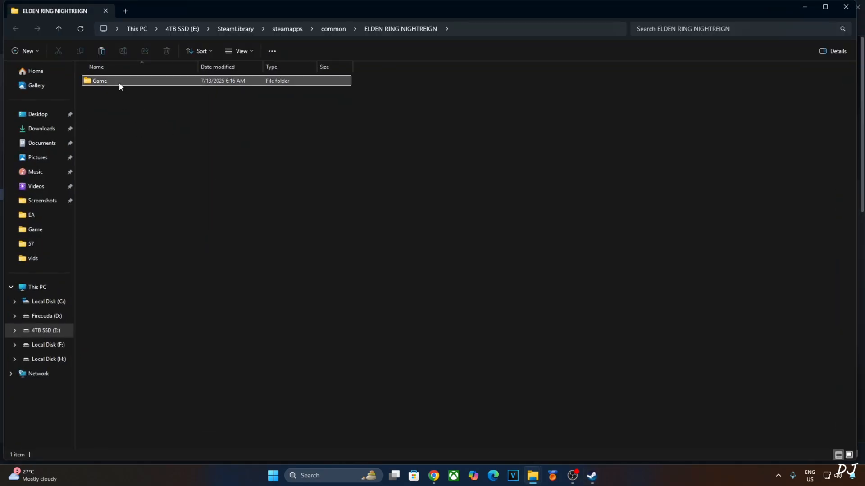
double_click(99, 80)
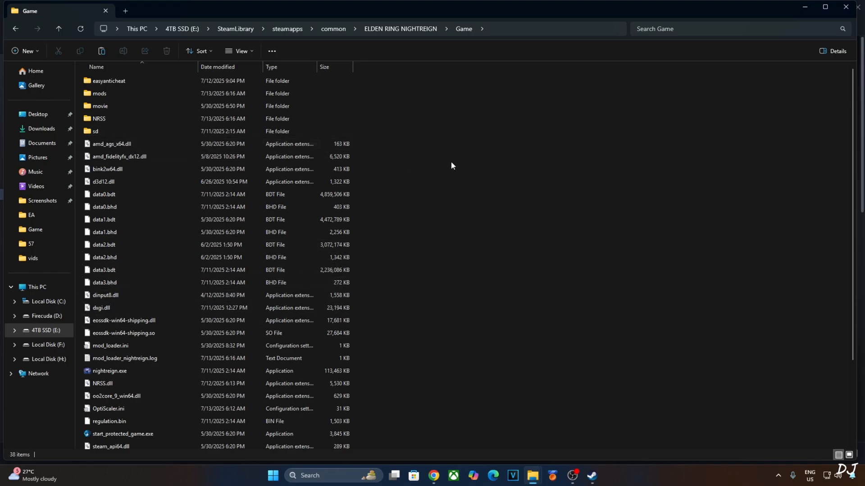
double_click(99, 118)
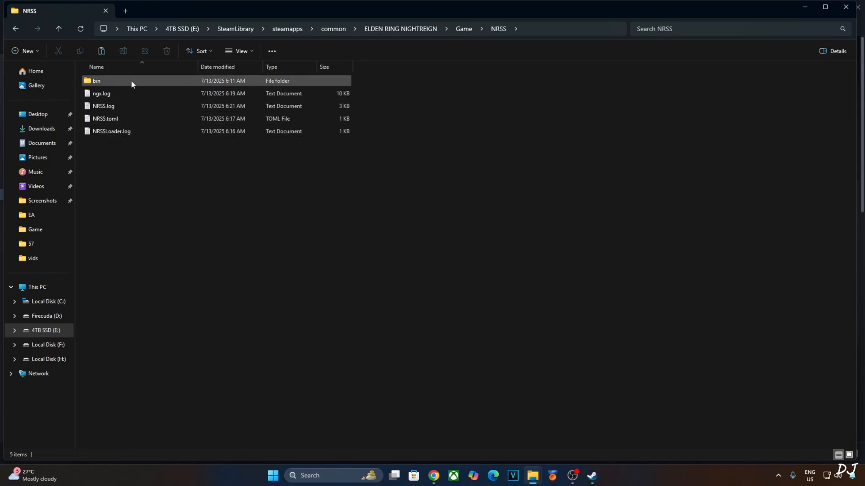
double_click(96, 80)
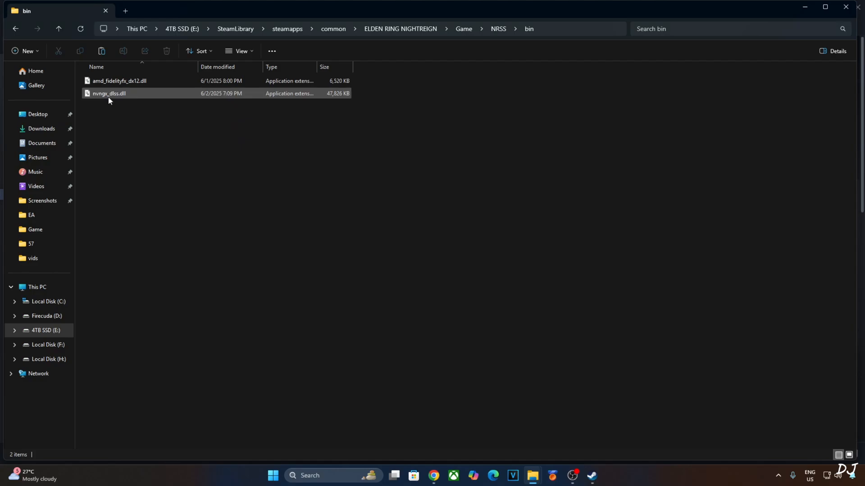
mouse_move(116, 95)
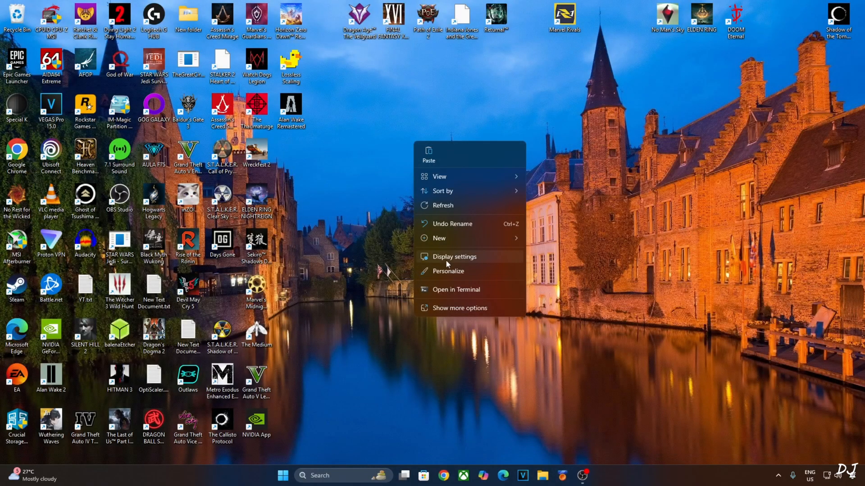
Step: From the desktop, reach Display settings > Graphics and expand Advanced graphics settings
left_click(454, 257)
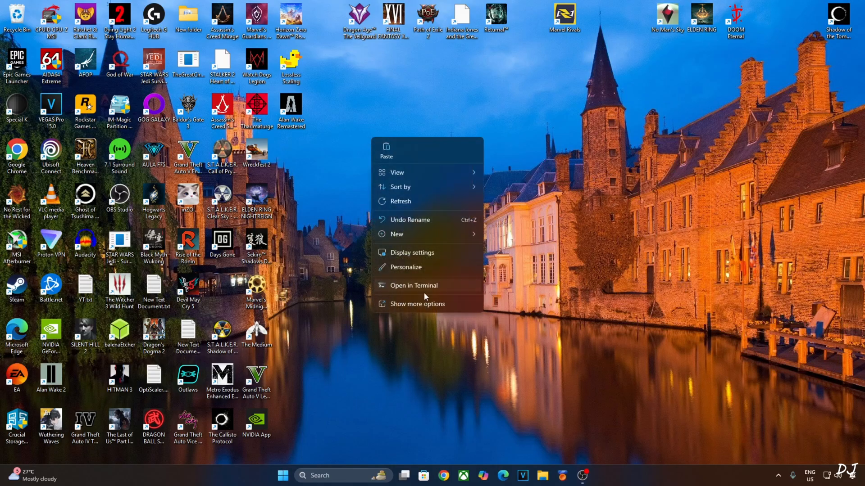
left_click(378, 355)
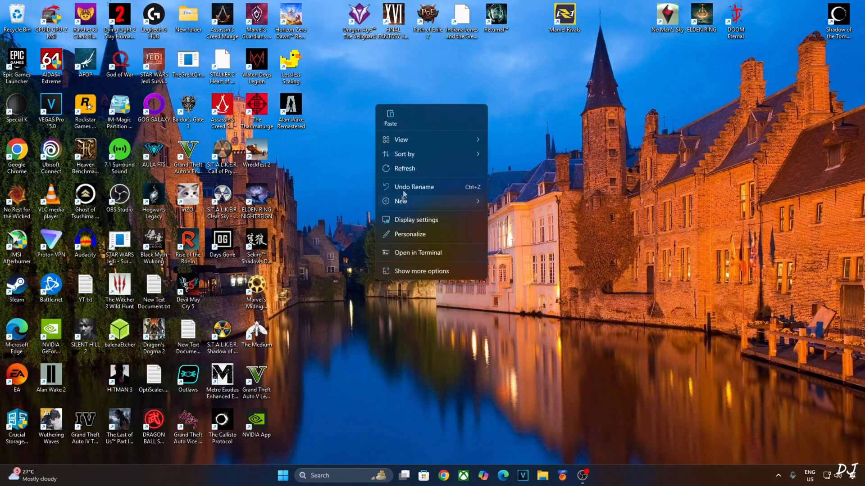
left_click(372, 376)
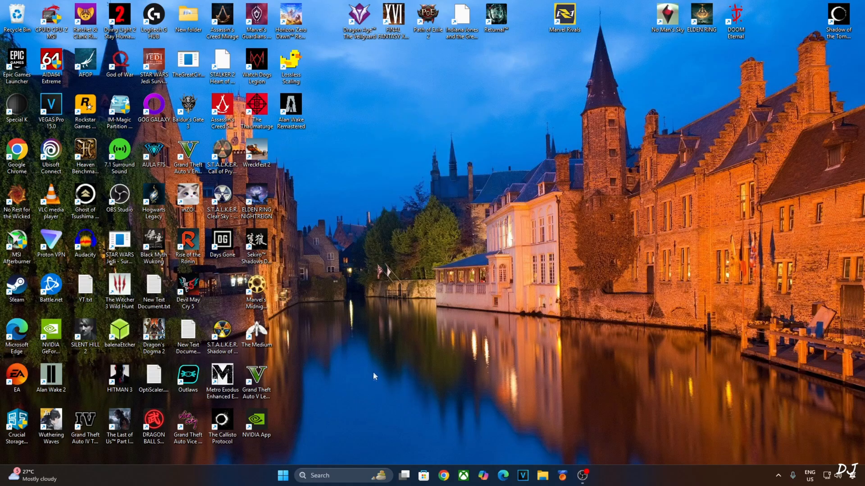
right_click(374, 377)
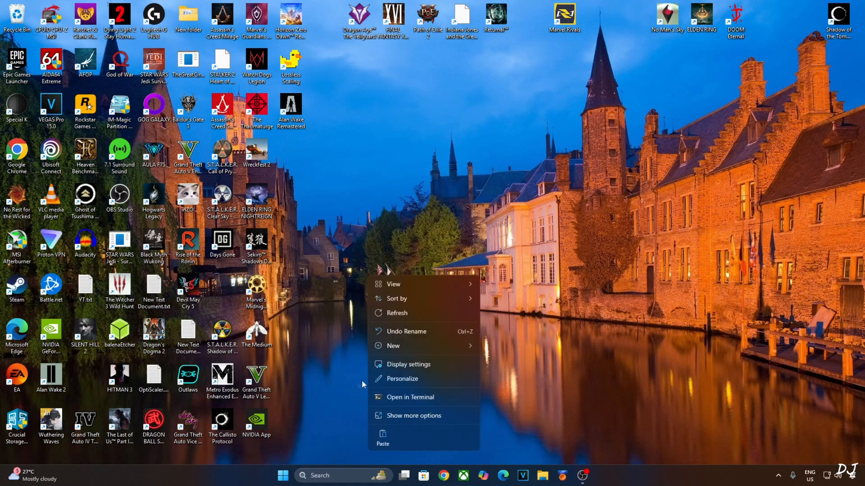
left_click(408, 364)
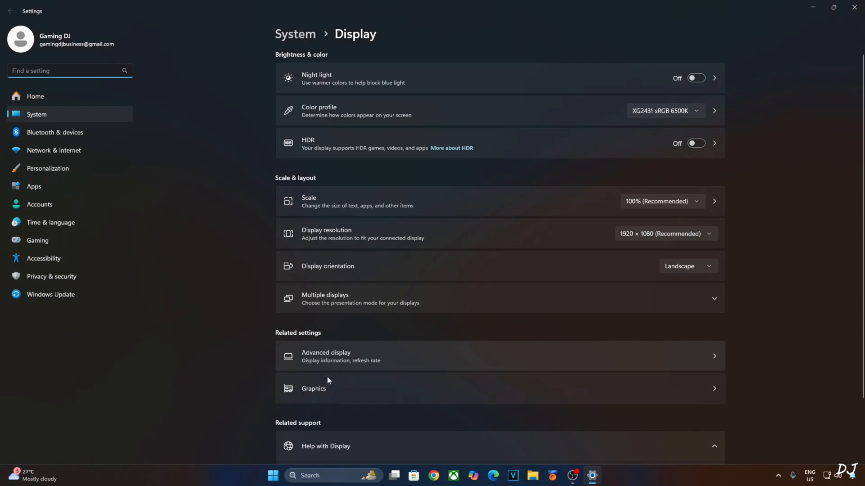
left_click(313, 389)
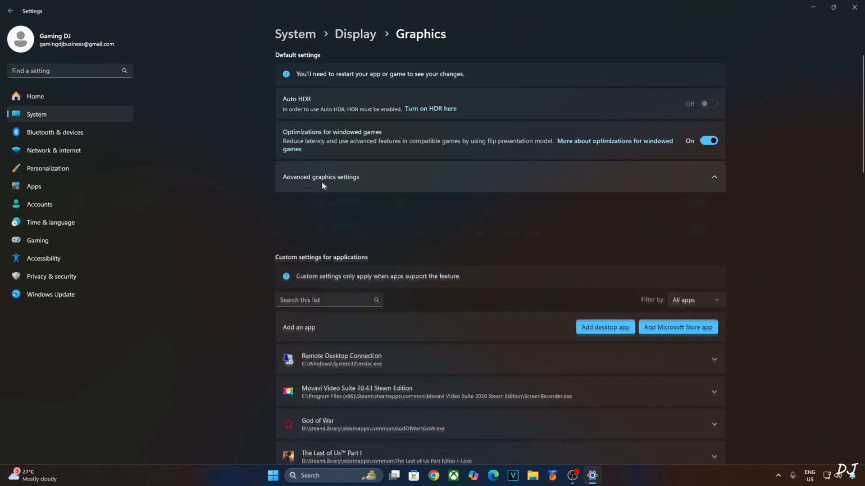
left_click(321, 178)
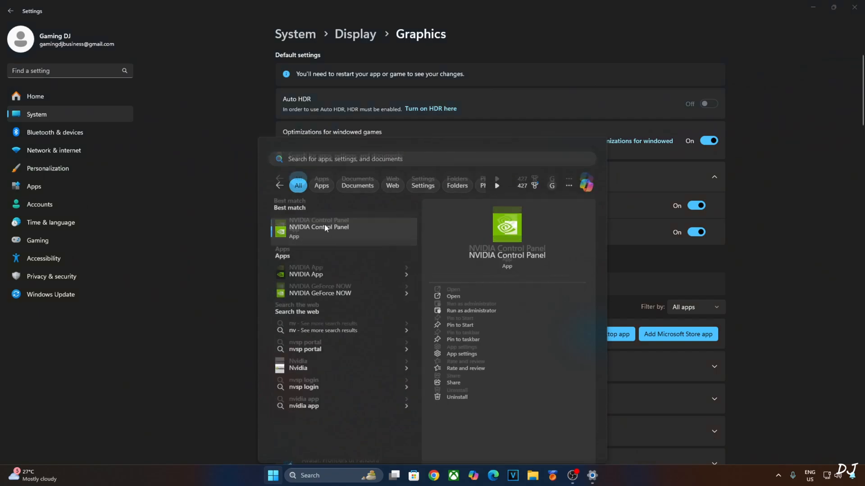
Step: In NVIDIA Control Panel's Program Settings for ELDEN RING NIGHTREIGN, confirm Vertical sync is On
left_click(318, 230)
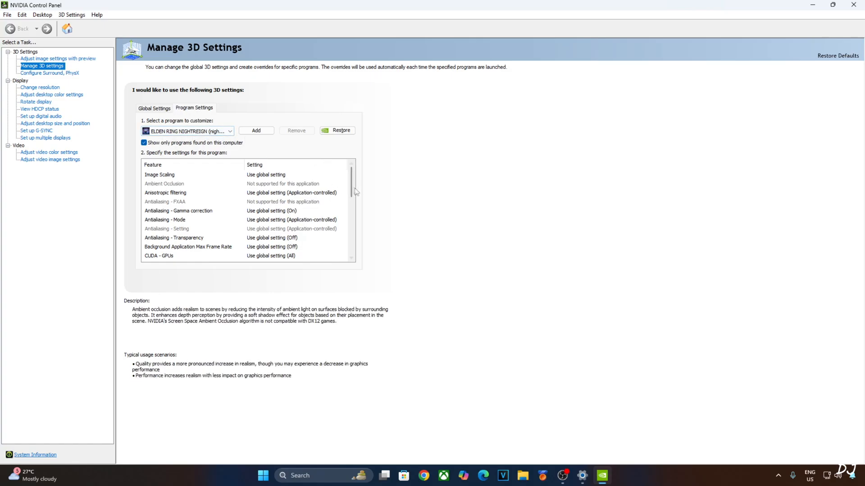
scroll("down", 3)
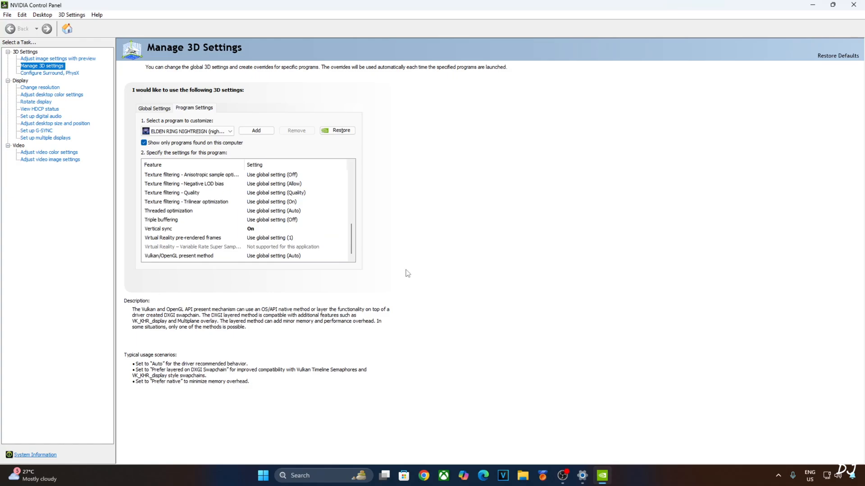
mouse_move(428, 307)
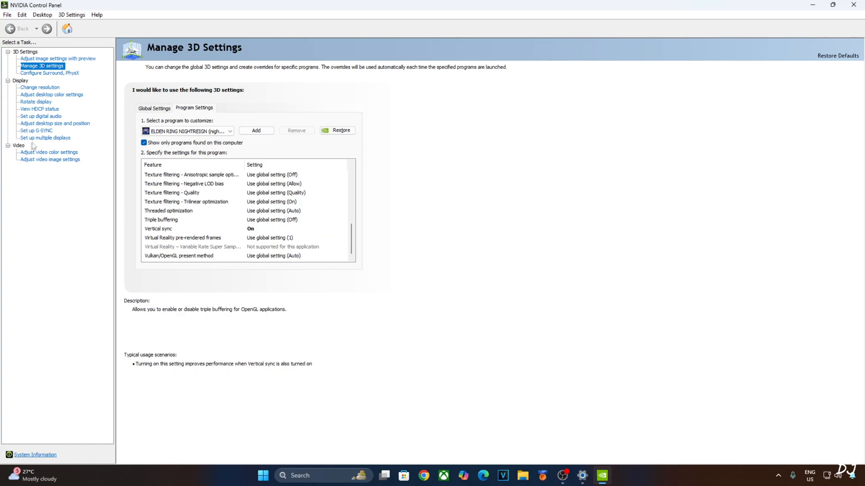
Step: Review Set up G-SYNC (Compatible, full screen) and enable the G-SYNC Compatible Indicator in Display
left_click(36, 130)
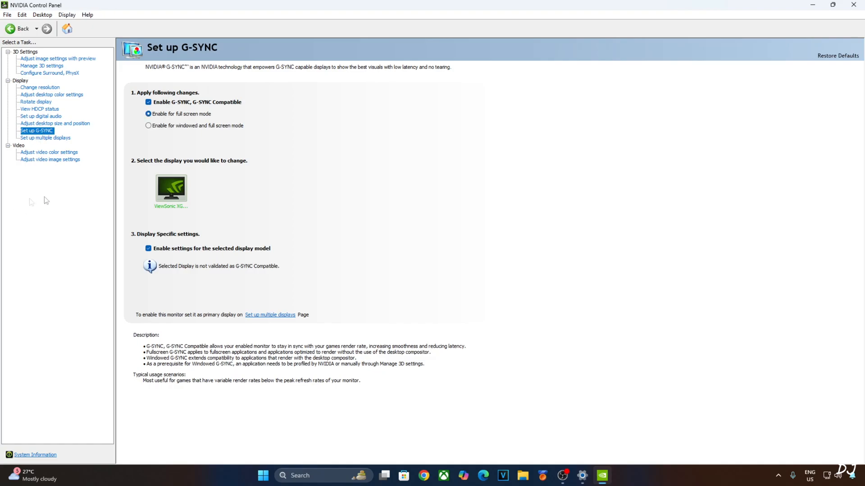
mouse_move(279, 97)
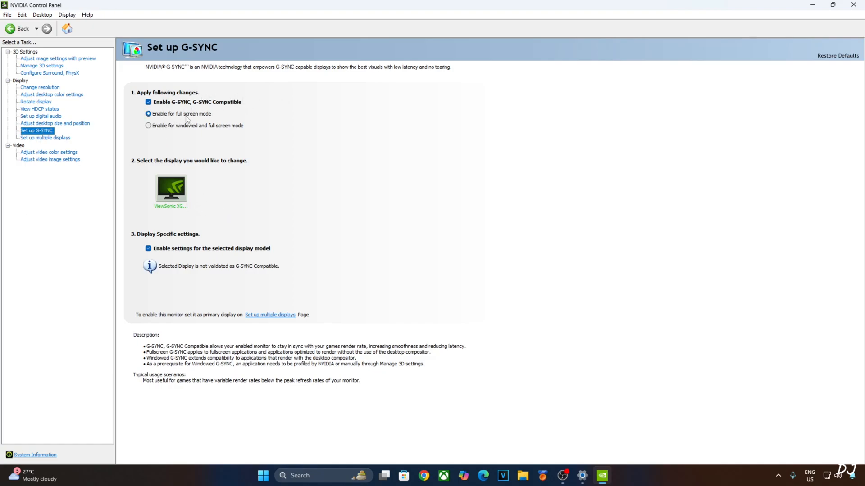
mouse_move(351, 142)
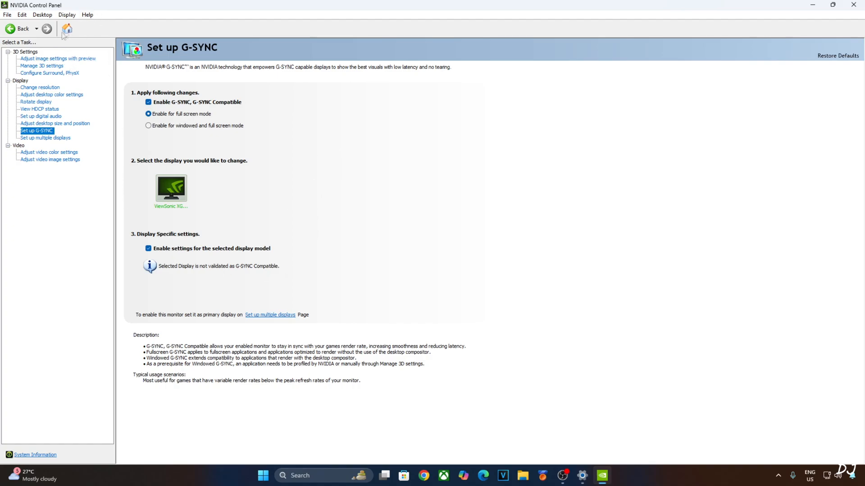
left_click(66, 14)
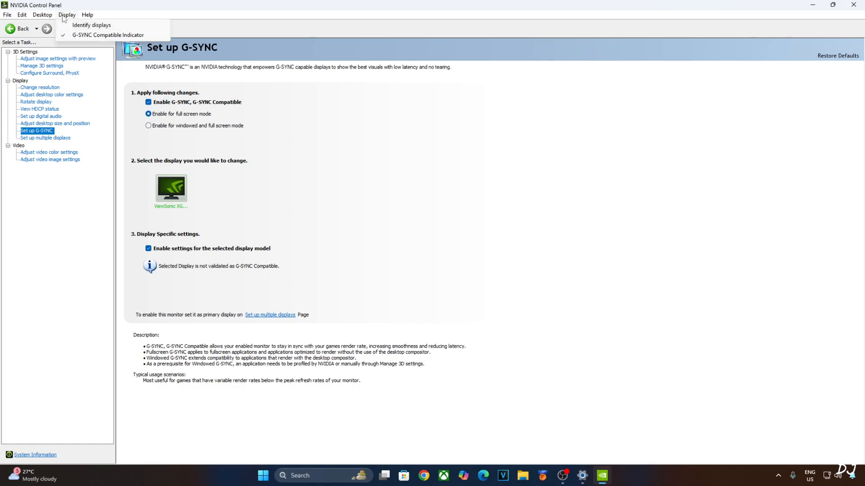
mouse_move(108, 35)
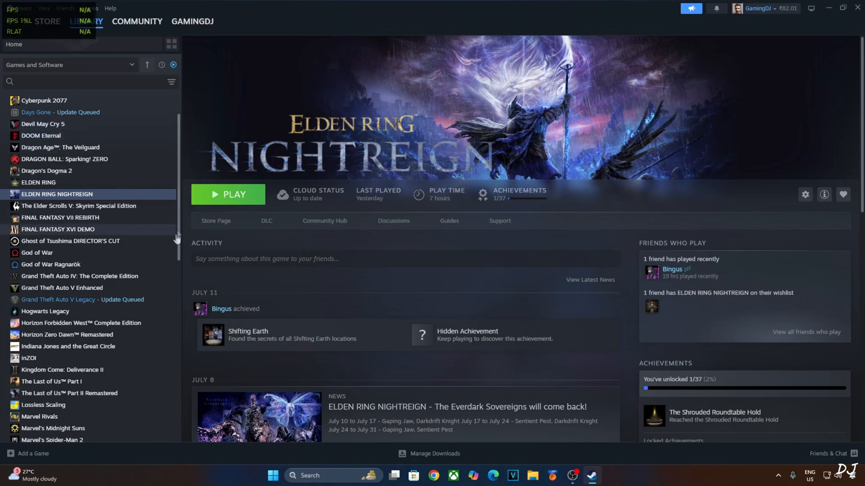
Step: Launch ELDEN RING NIGHTREIGN from the Steam library with Play
left_click(228, 195)
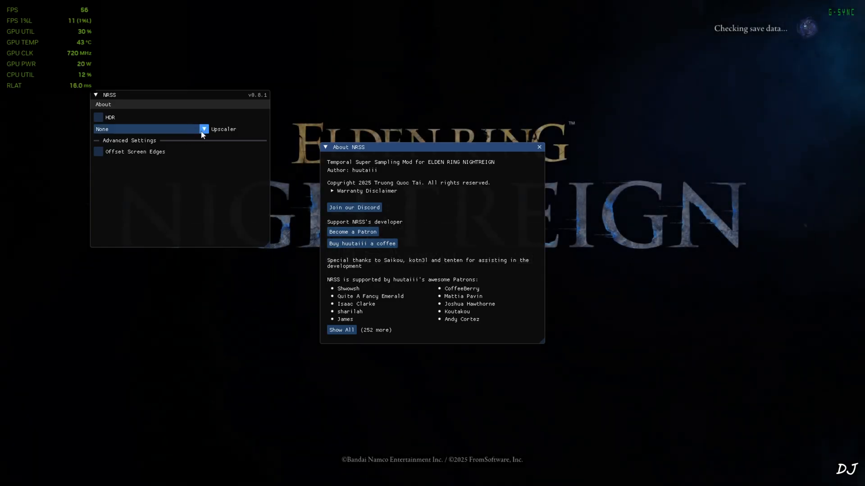
Step: Set the NRSS Upscaler to NVIDIA DLSS with Quality Mode Ultra Quality and the Default render preset
left_click(204, 129)
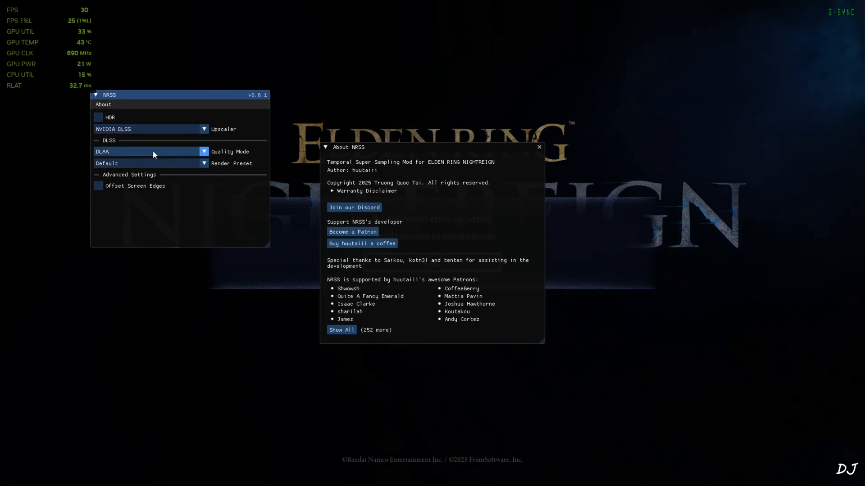
left_click(204, 152)
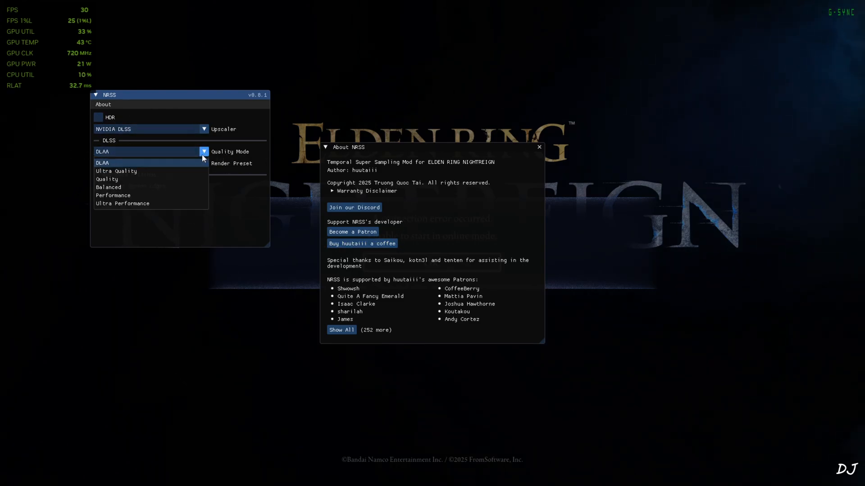
mouse_move(151, 171)
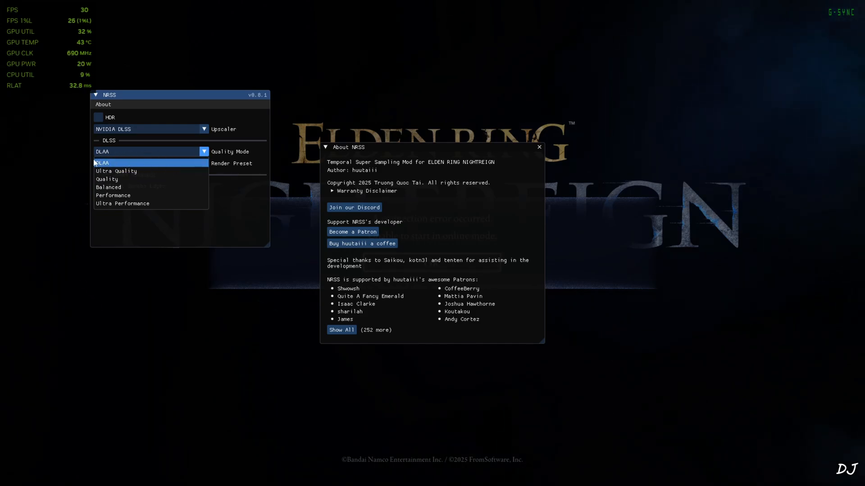
left_click(116, 171)
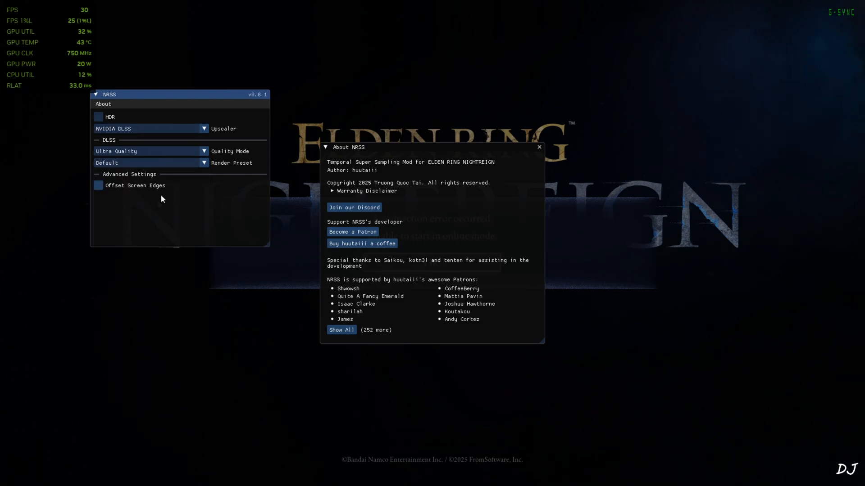
mouse_move(119, 199)
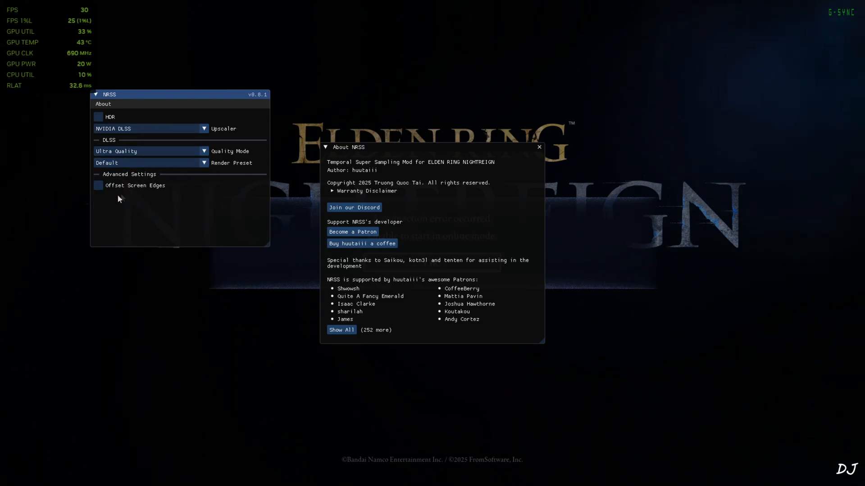
left_click(98, 185)
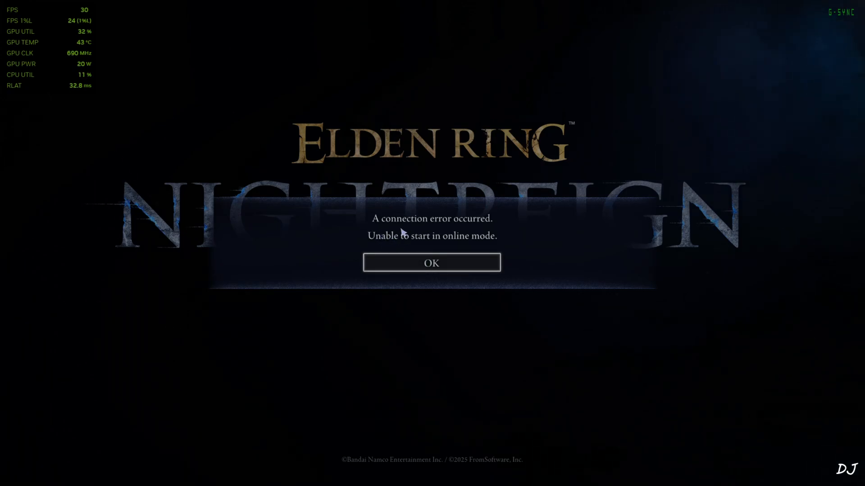
Step: Accept the connection error and the offline-mode notice to reach the title screen
left_click(431, 262)
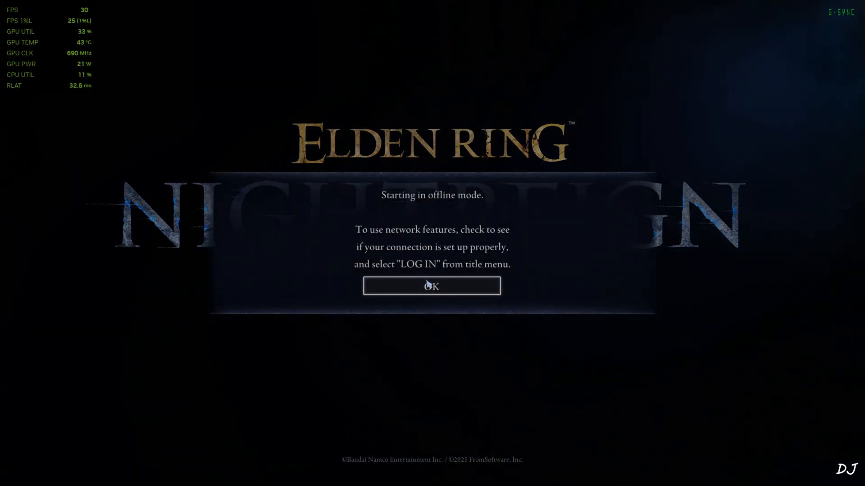
left_click(432, 285)
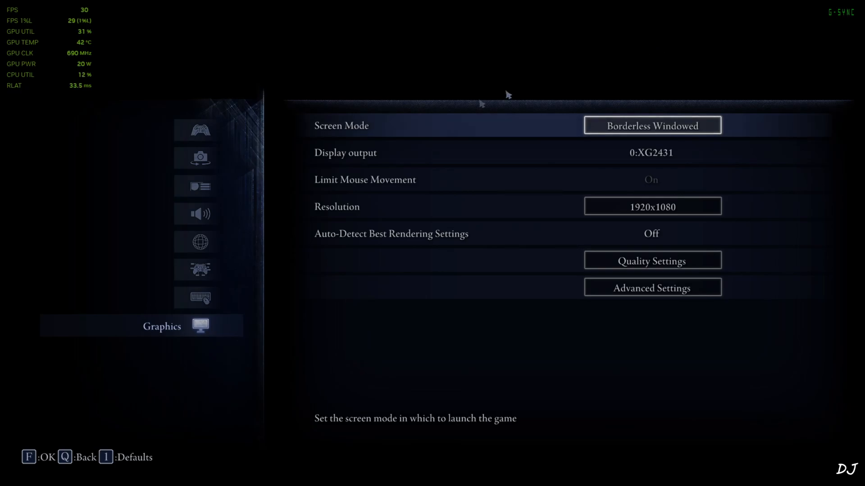
mouse_move(665, 126)
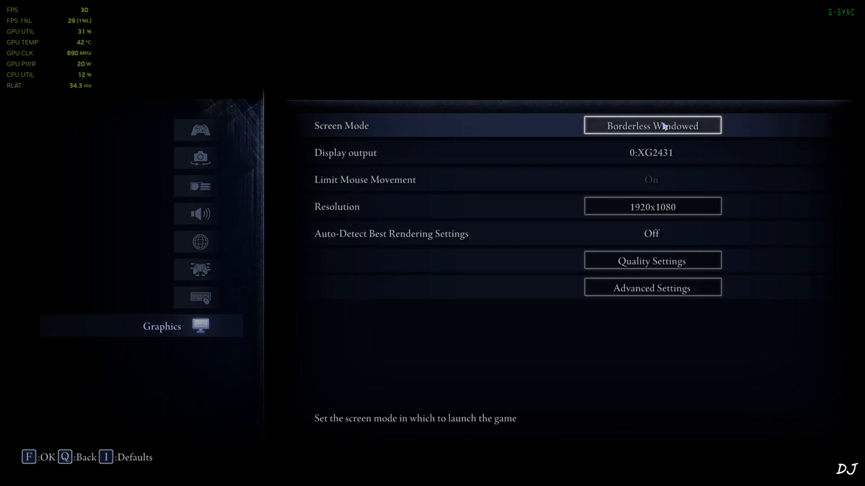
mouse_move(664, 127)
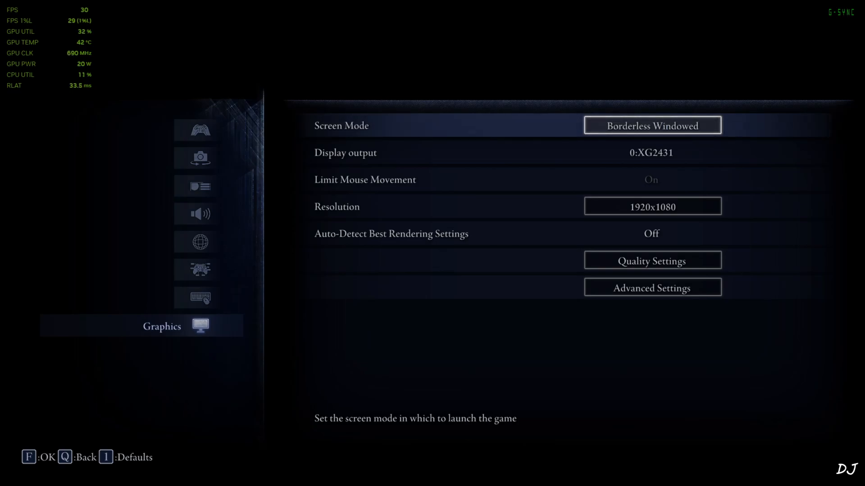
mouse_move(648, 72)
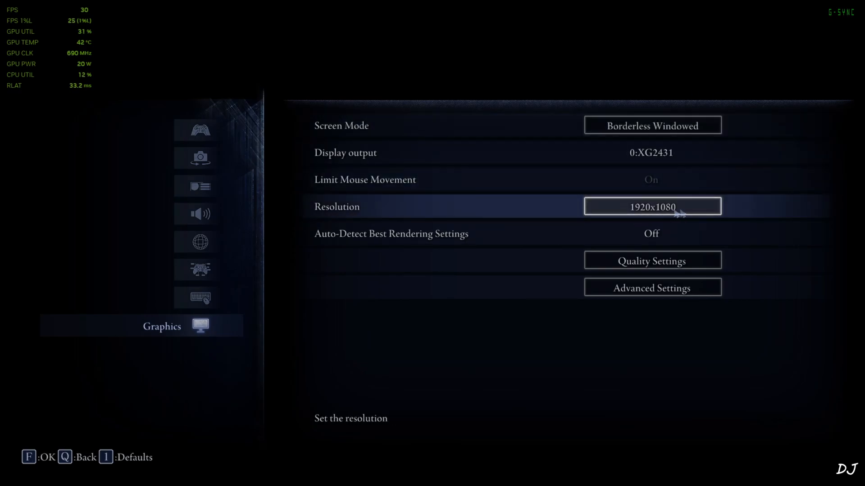
mouse_move(652, 287)
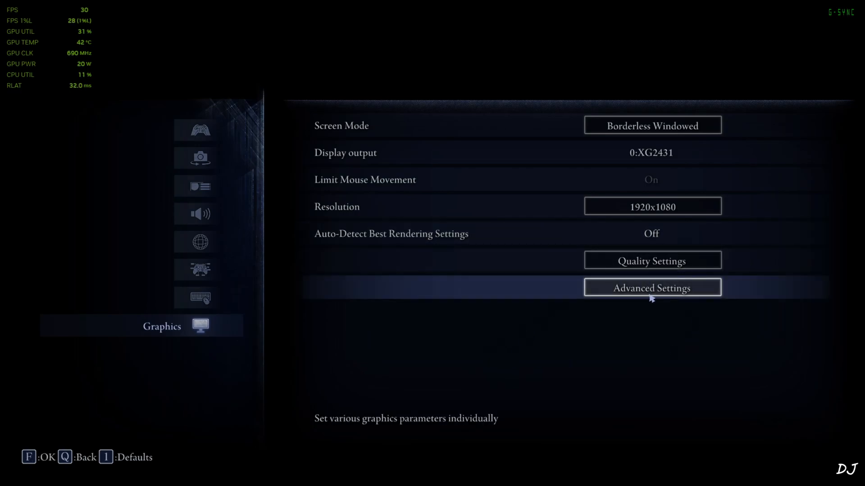
Step: Show the Advanced Settings list of texture, antialiasing, shadow and lighting quality
left_click(652, 288)
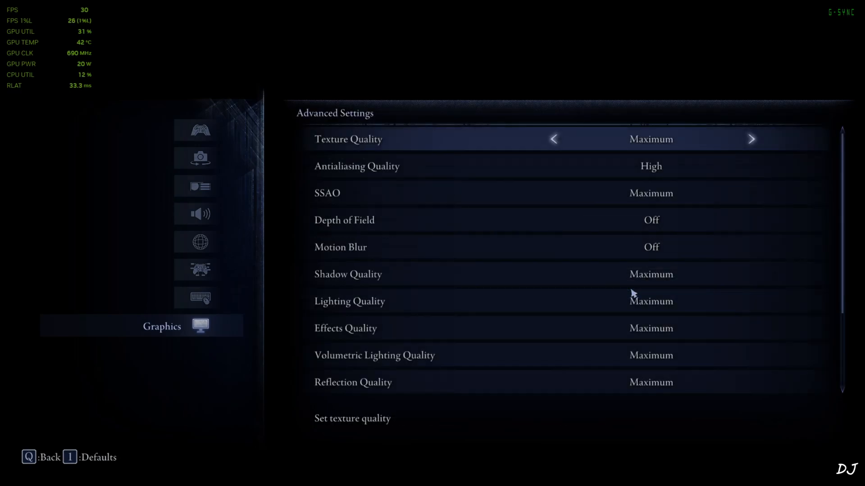
mouse_move(449, 189)
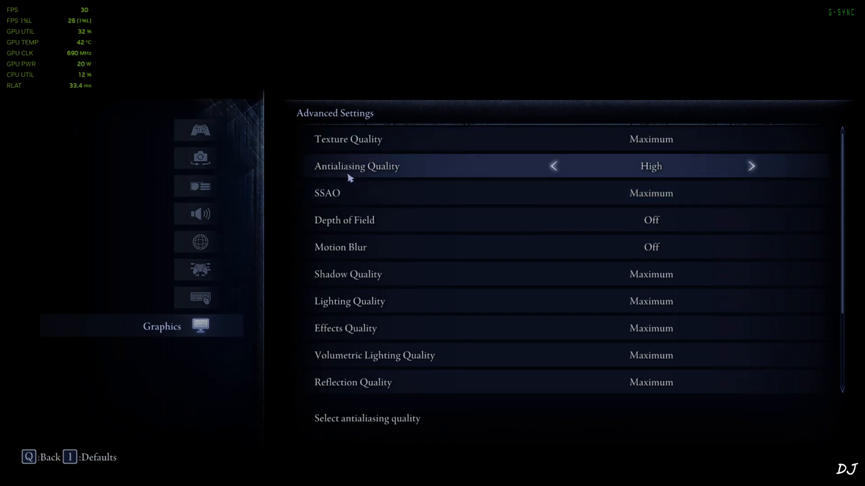
mouse_move(760, 169)
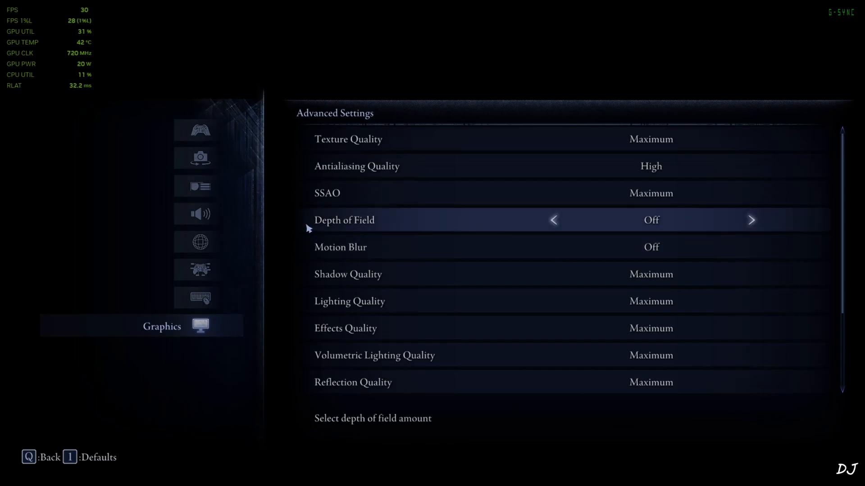
mouse_move(490, 314)
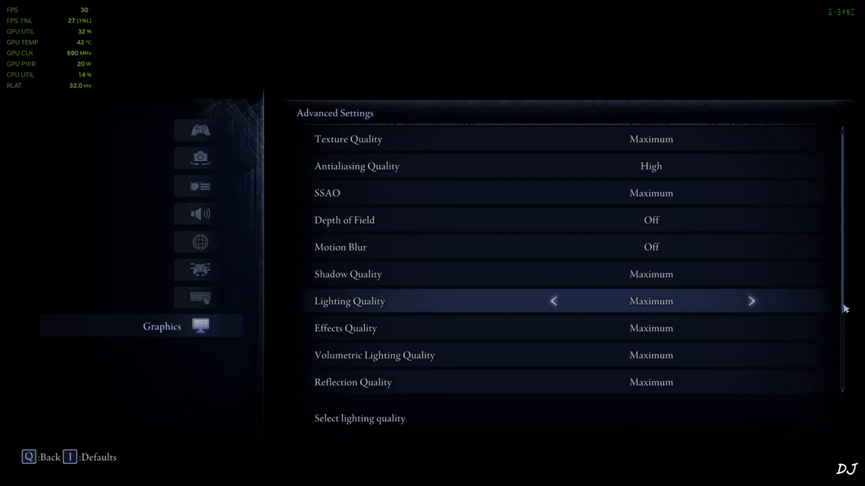
scroll("down", 3)
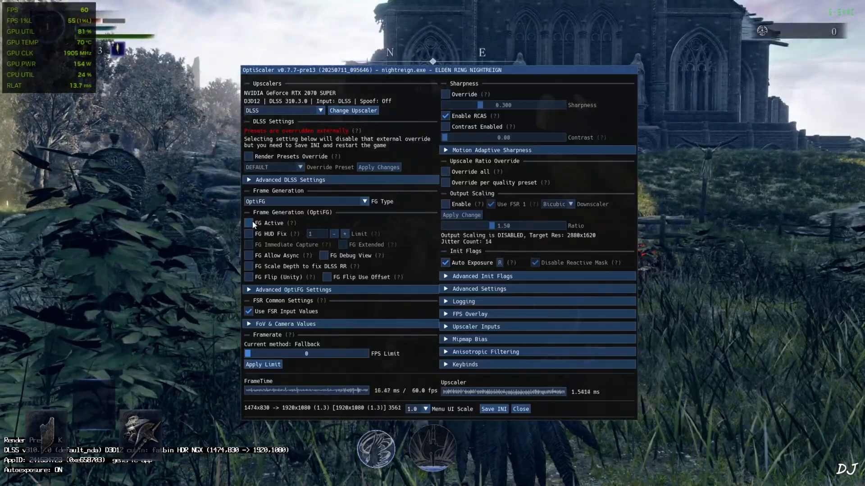
Step: Enable OptiFG with FG Active and FG Allow Async, lifting the game to about 120 FPS
left_click(249, 223)
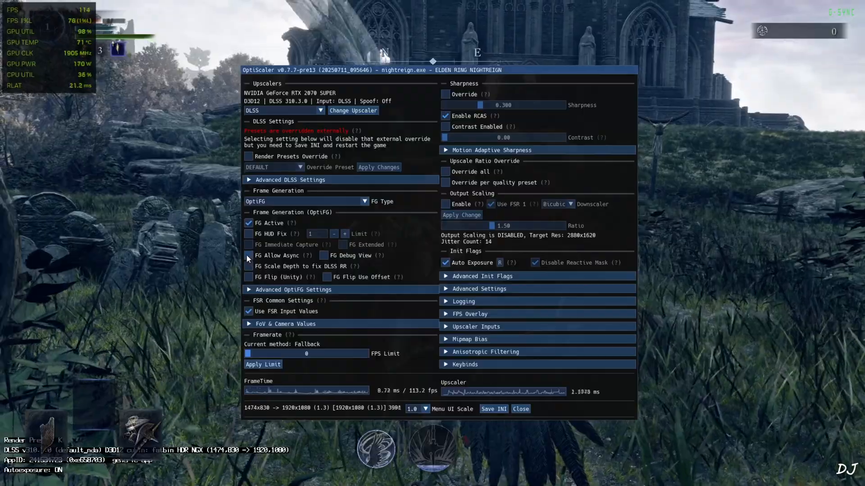
left_click(519, 409)
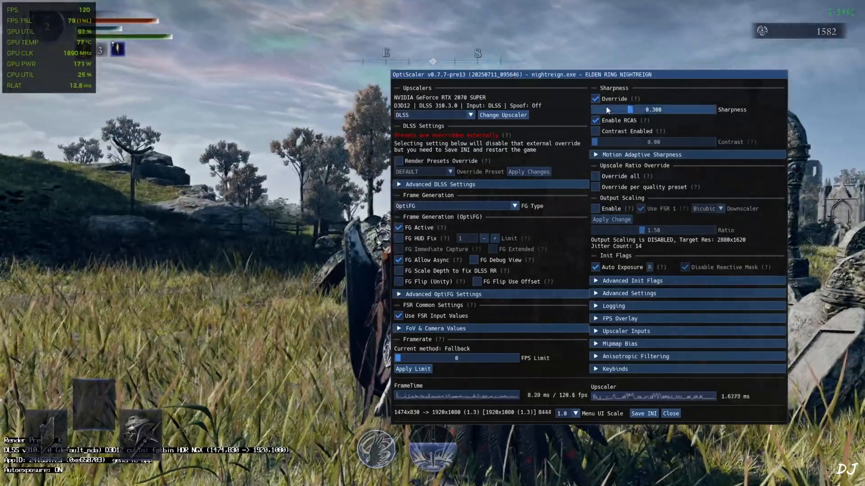
Step: Raise the Sharpness slider from 0.300 to about 0.70 and close the overlay
left_click_drag(608, 109, 650, 109)
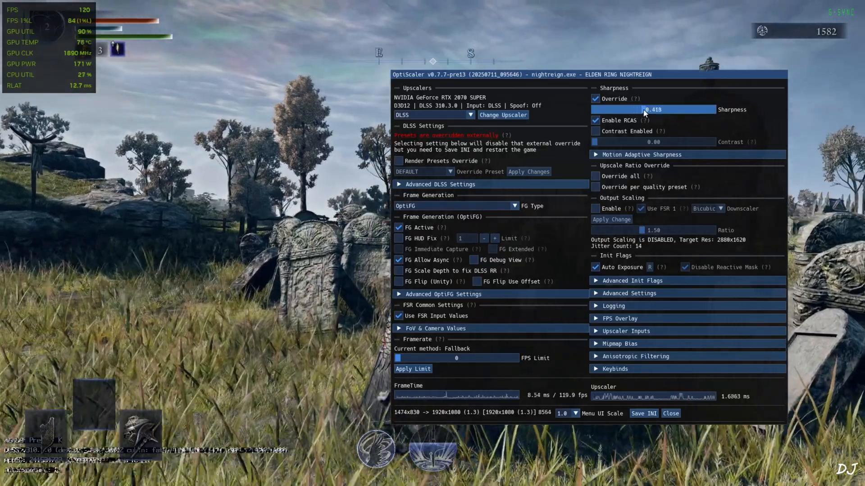
left_click_drag(648, 109, 667, 109)
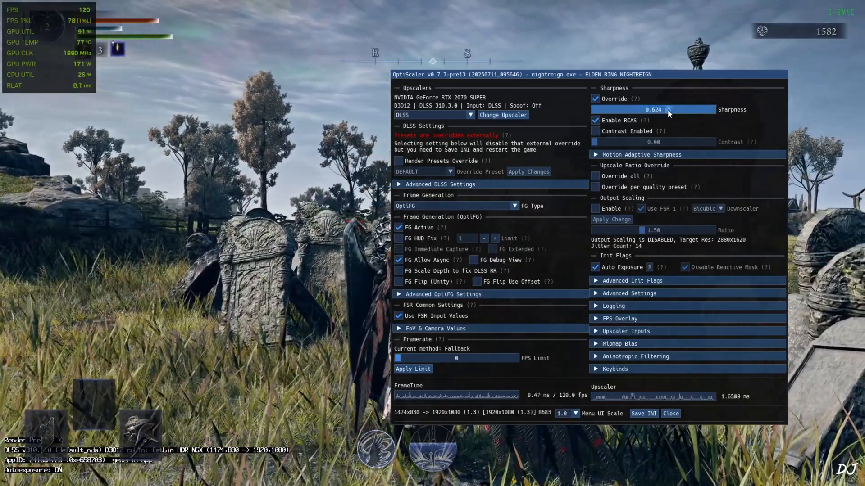
left_click_drag(667, 109, 677, 109)
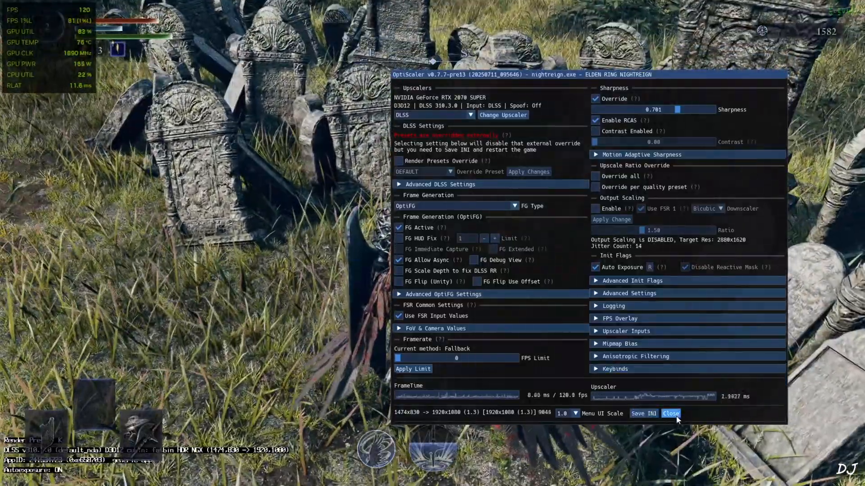
left_click(670, 414)
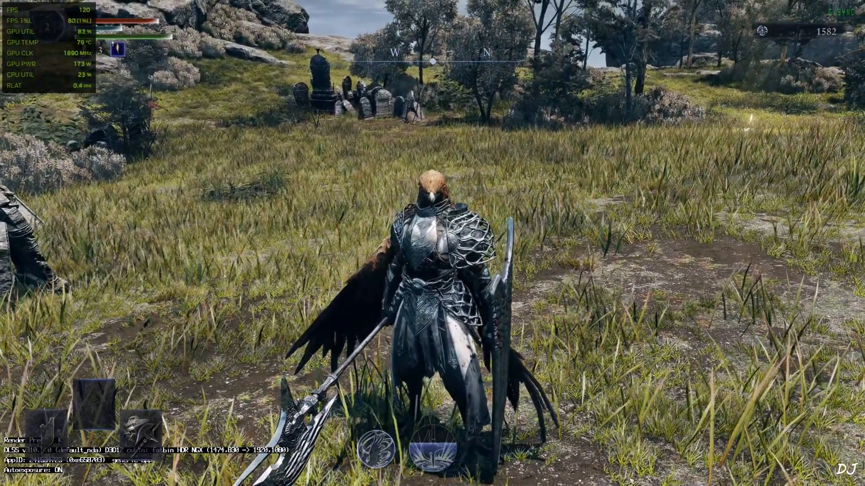
Step: Reopen the overlay with Insert and view the image with Sharpness Override off
key("insert")
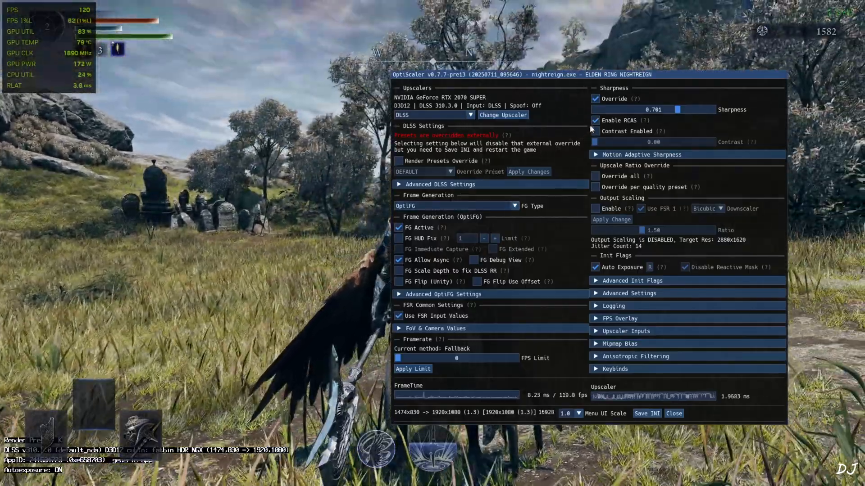
left_click(595, 100)
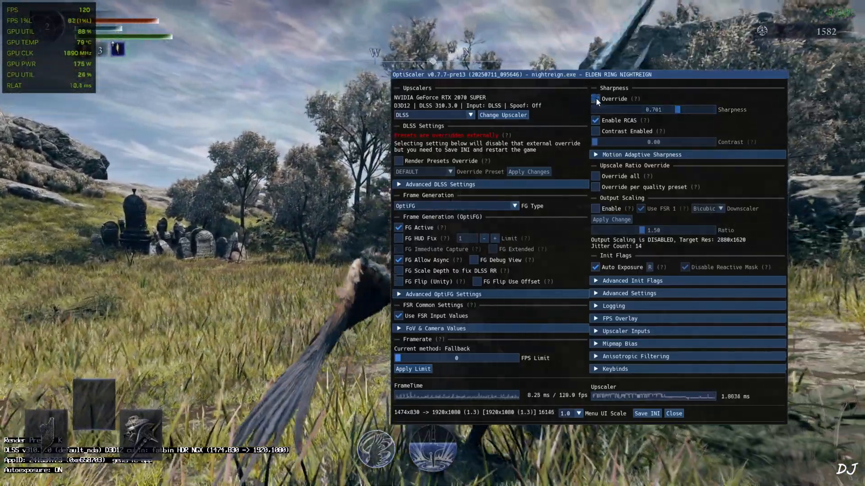
left_click(673, 414)
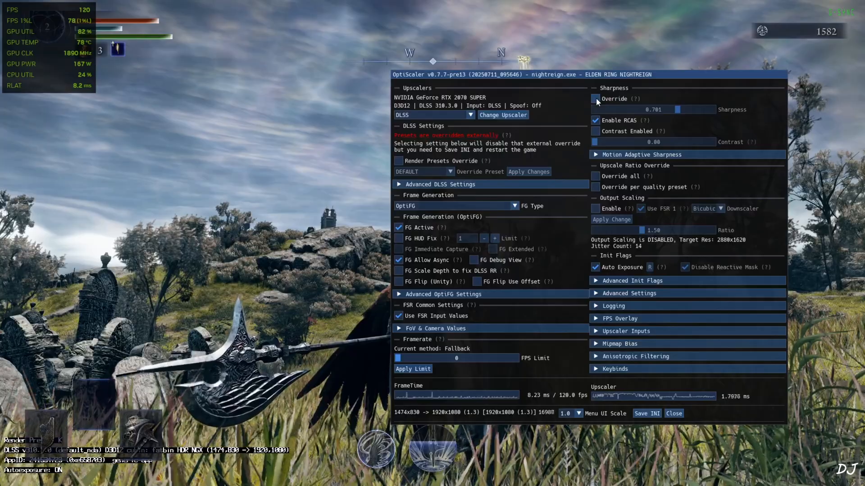
Step: Turn Sharpness Override back on at 0.701 and compare the sharpened image
left_click(595, 99)
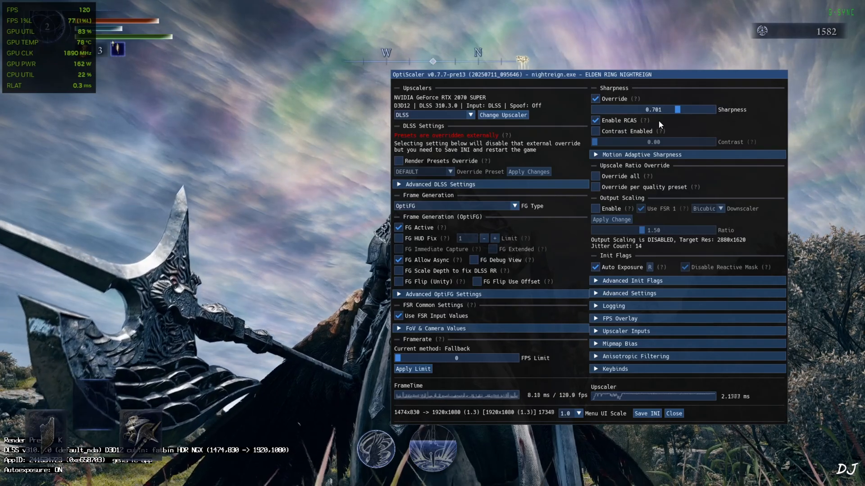
left_click(674, 414)
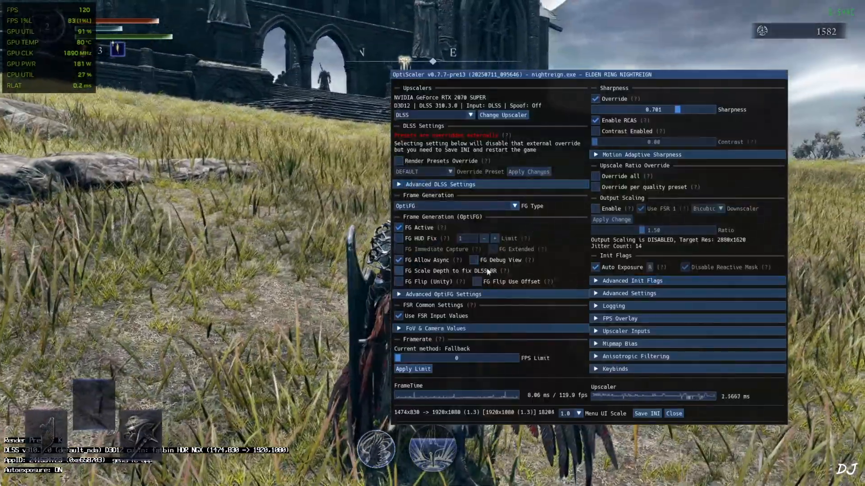
Step: Save the OptiFG and 0.701 sharpness settings with Save INI
left_click(473, 260)
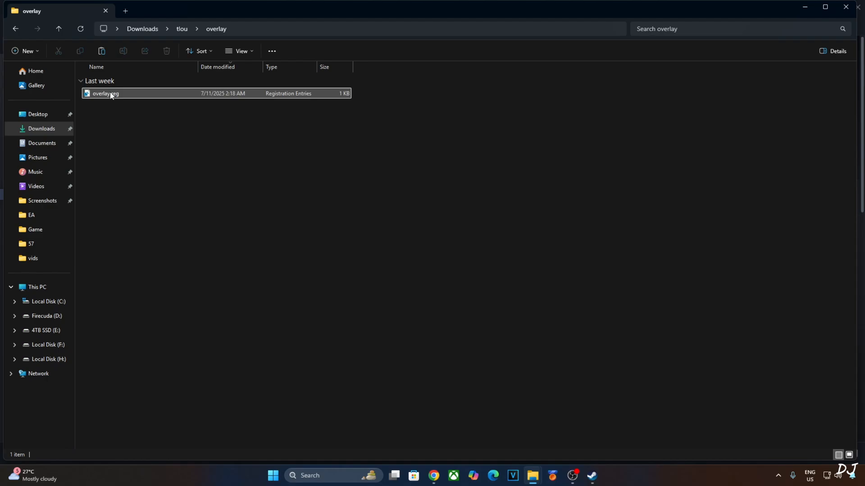
Step: Open overlay.reg in Notepad, showing the ShowDlssIndicator entry, and bring up the File menu
right_click(105, 93)
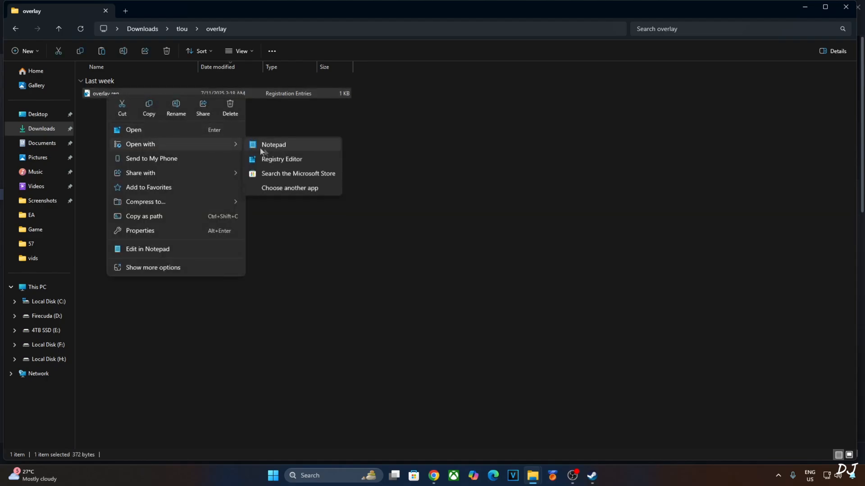
left_click(274, 145)
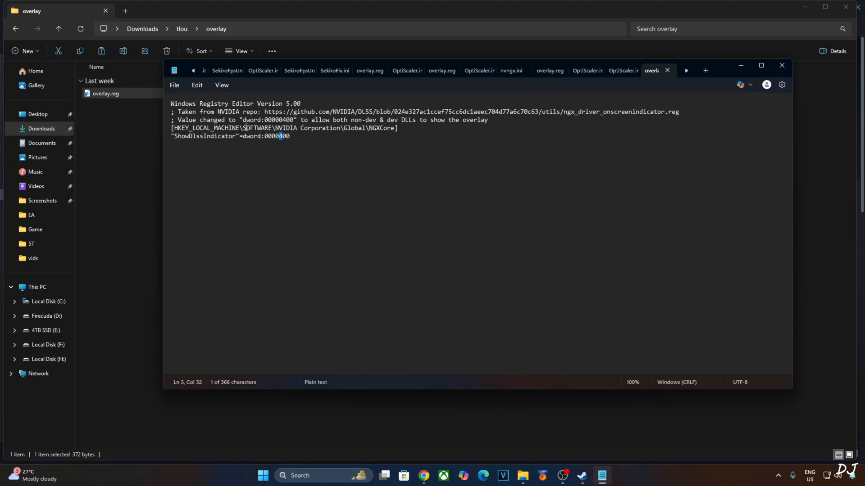
left_click(174, 84)
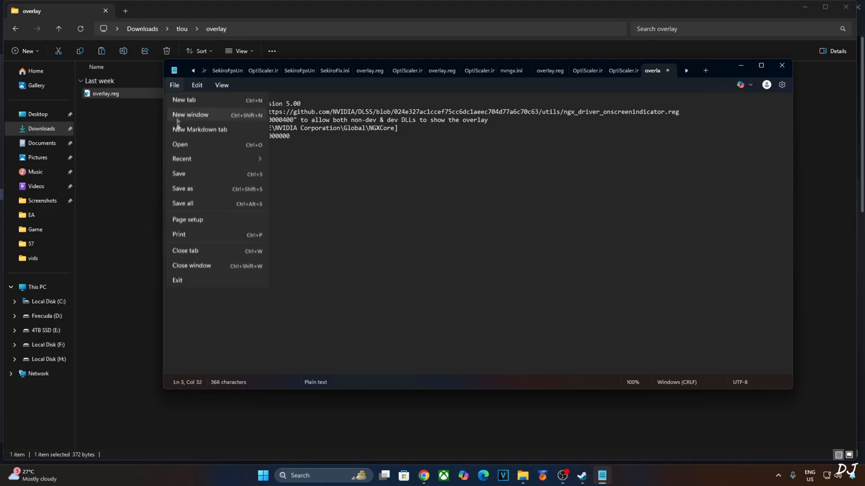